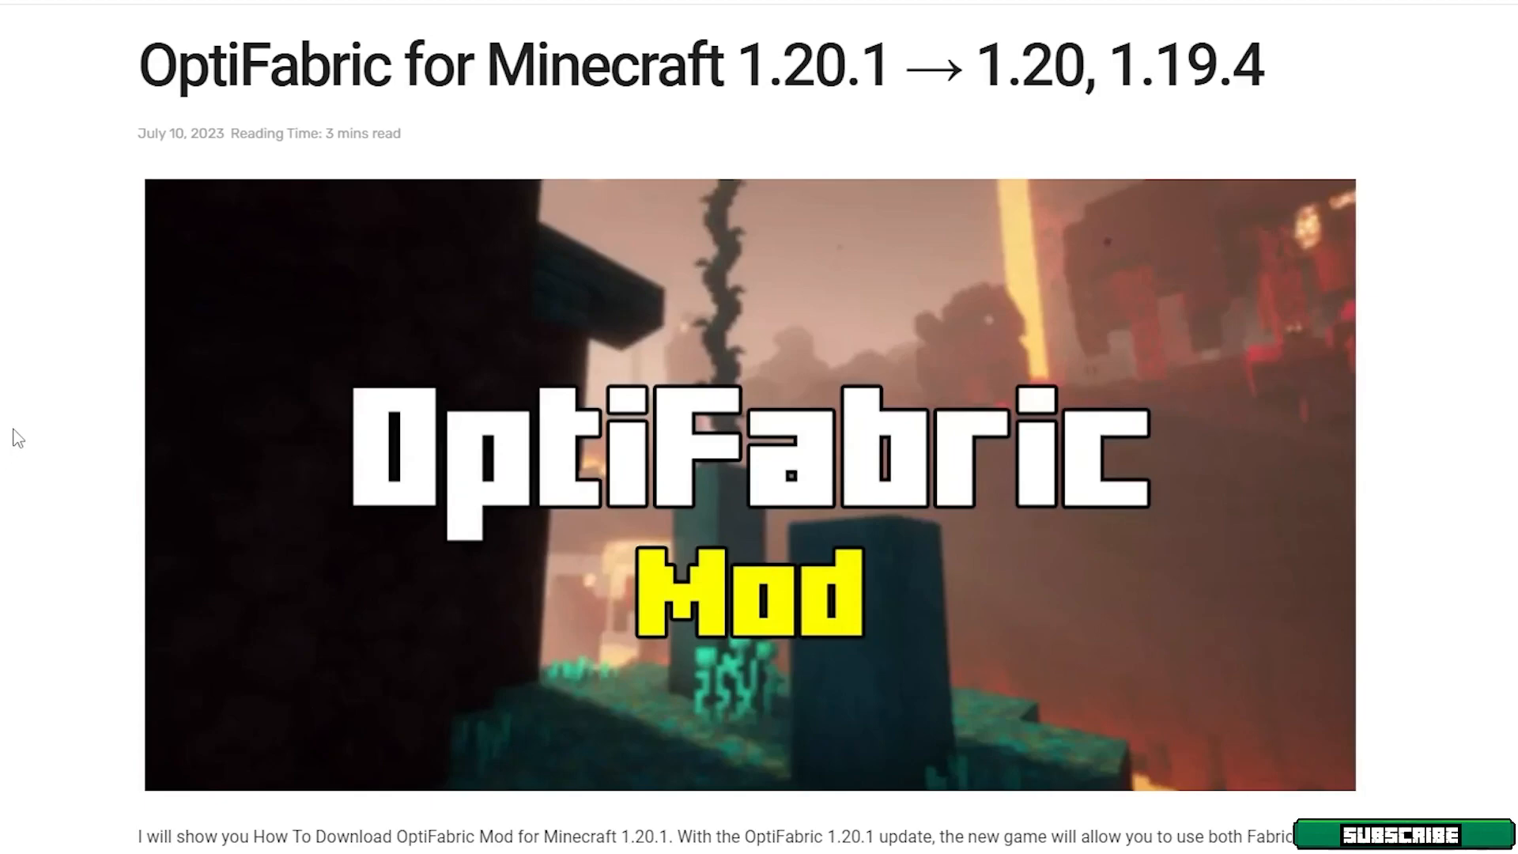
{"action": "mouse_move", "coordinate": [32, 421]}
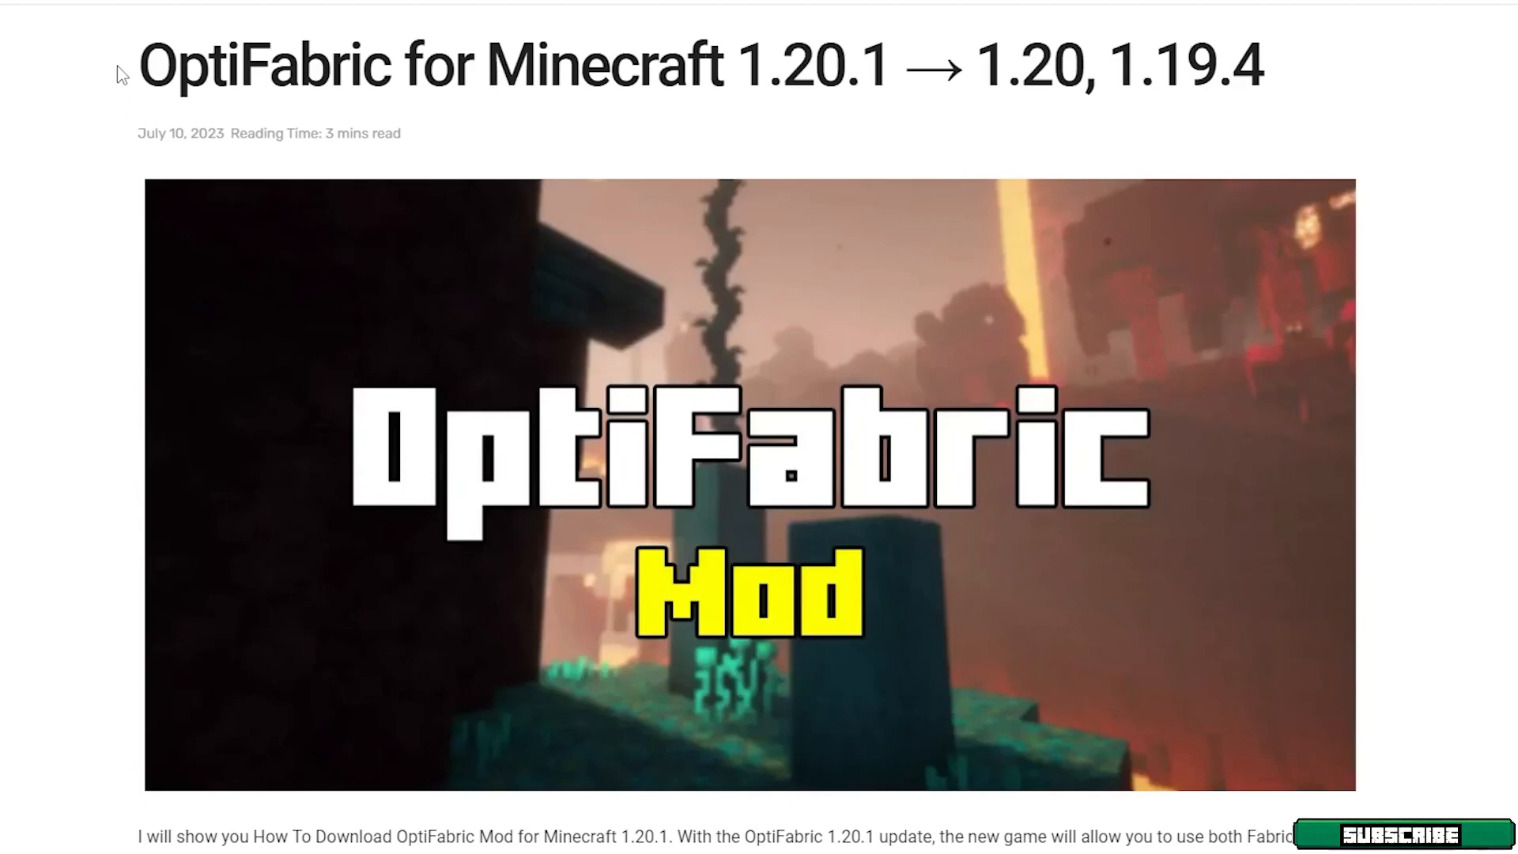
{"action": "mouse_move", "coordinate": [199, 91]}
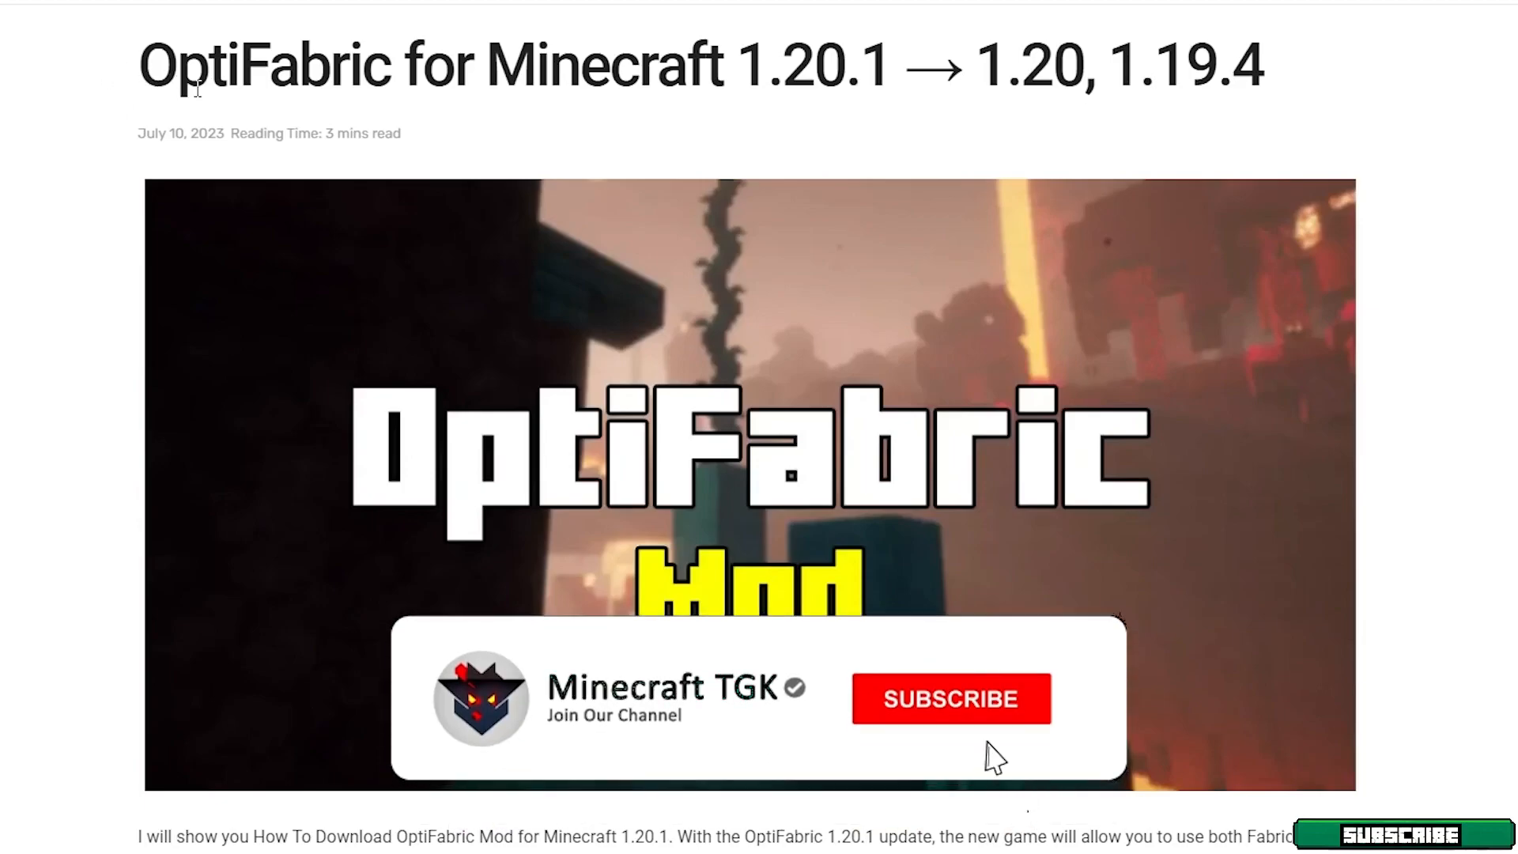
Step: Scroll the OptiFabric article down to the 'How To Download OptiFabric for Minecraft 1.20.1' heading
{"action": "left_click", "coordinate": [951, 699]}
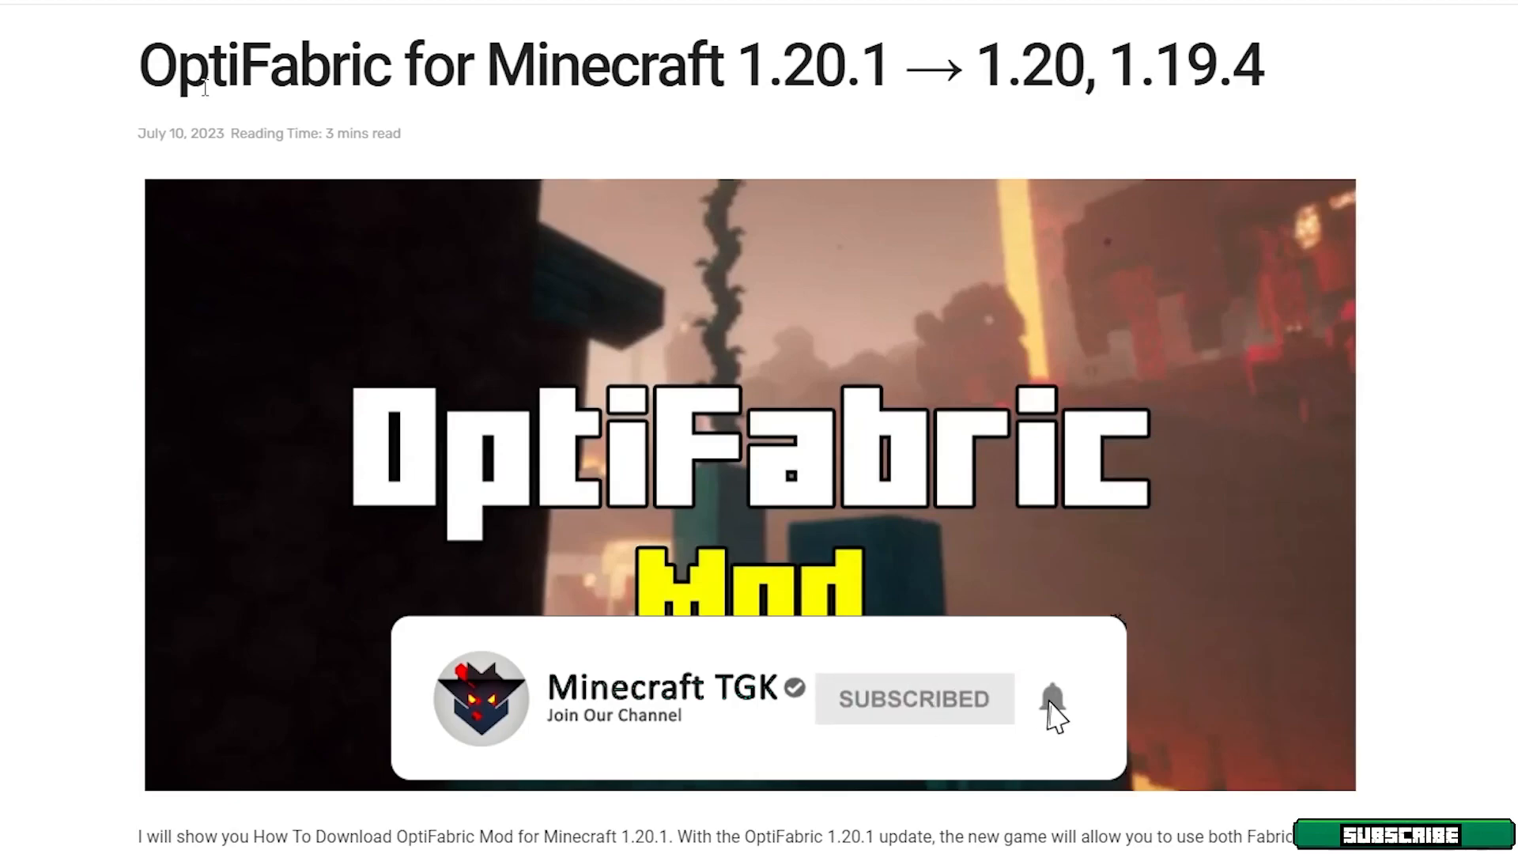
{"action": "scroll", "scroll_direction": "down", "scroll_amount": 3}
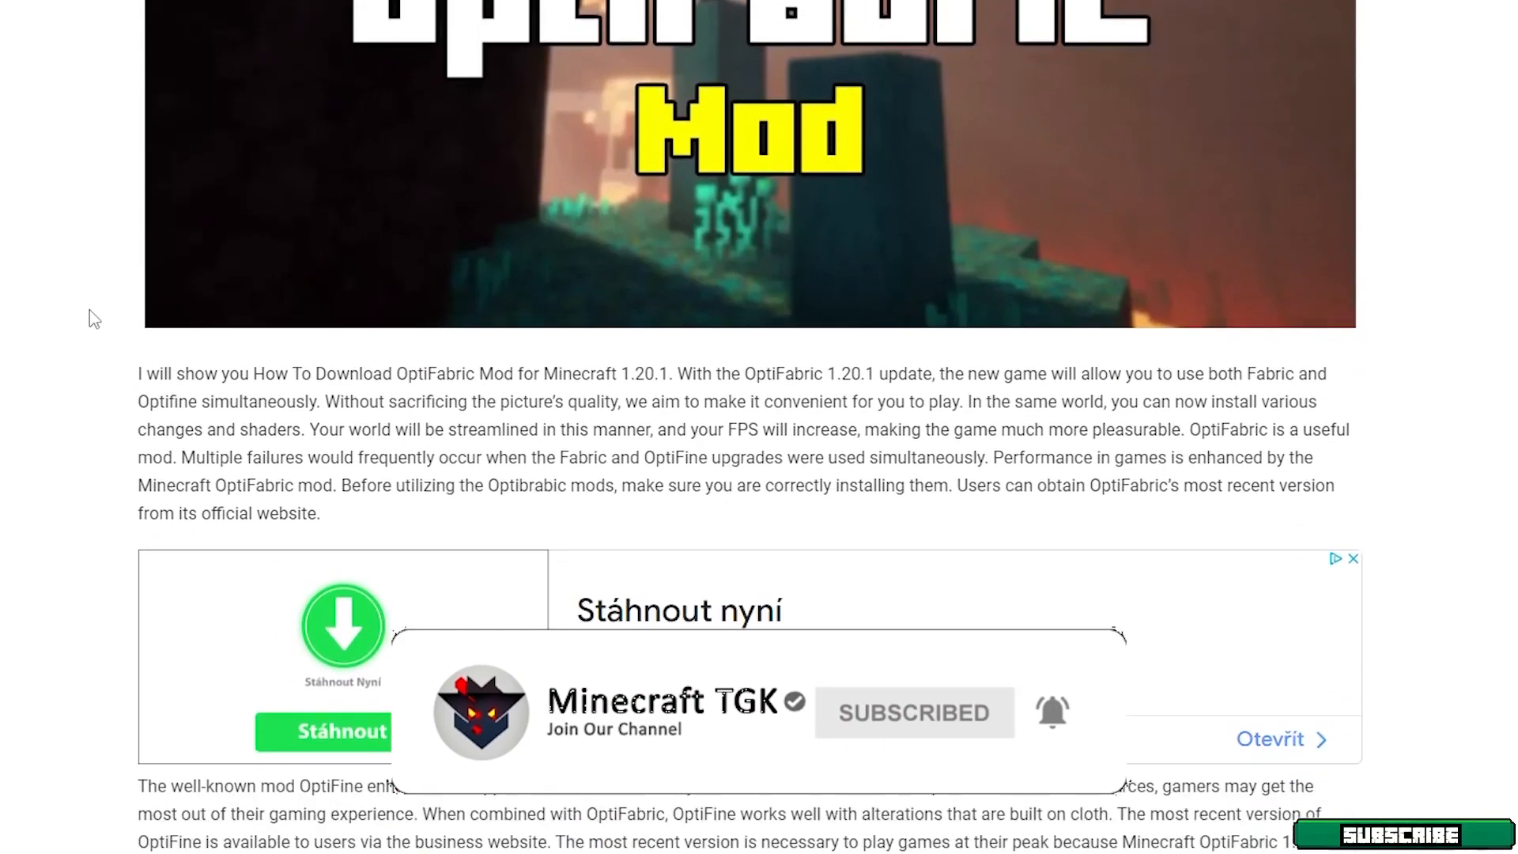
{"action": "scroll", "scroll_direction": "down", "scroll_amount": 3}
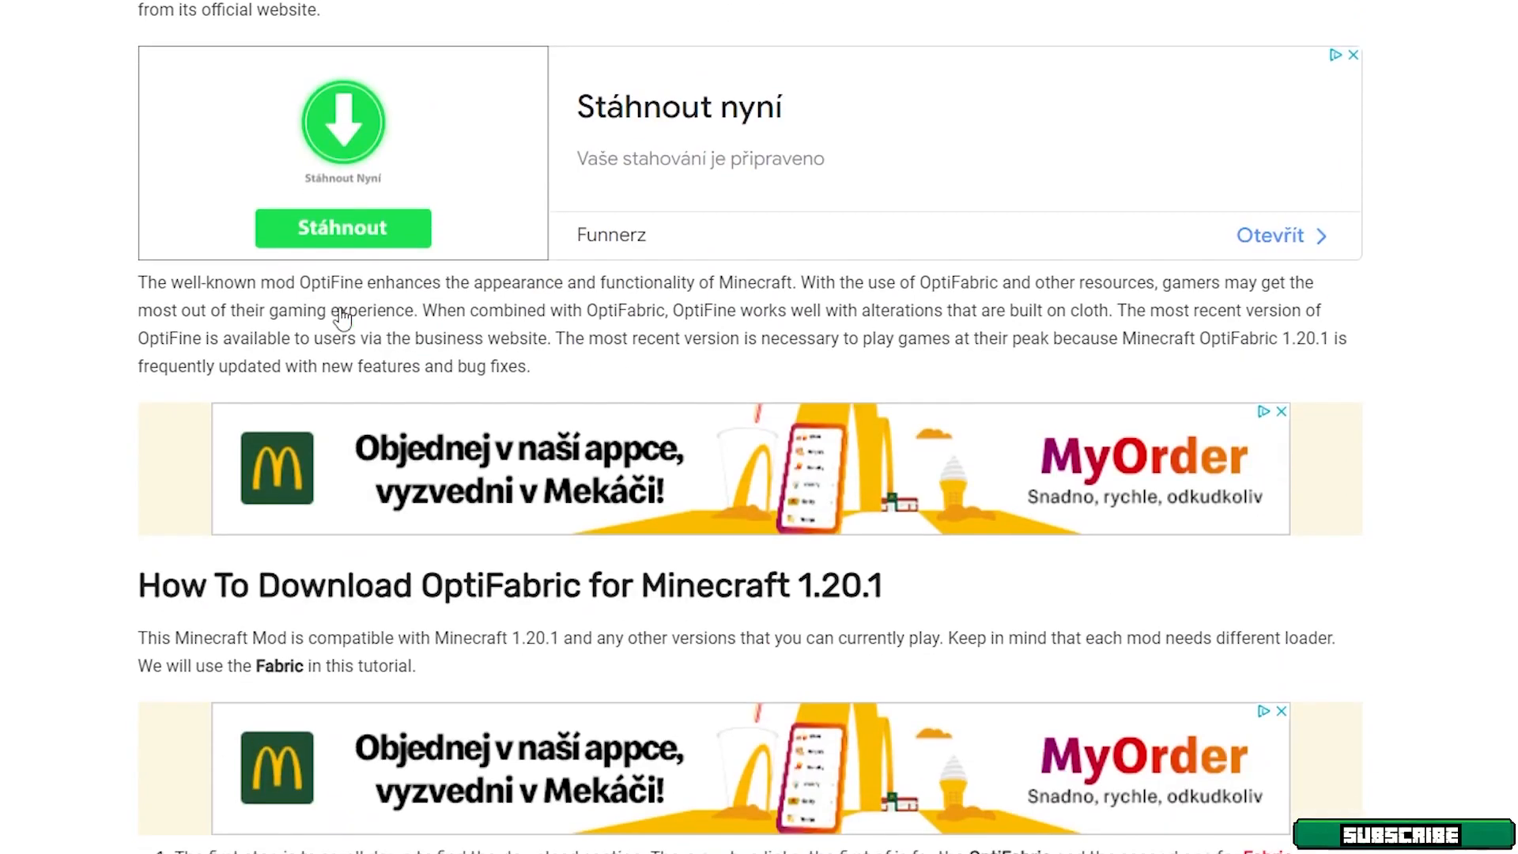
{"action": "scroll", "scroll_direction": "down", "scroll_amount": 3}
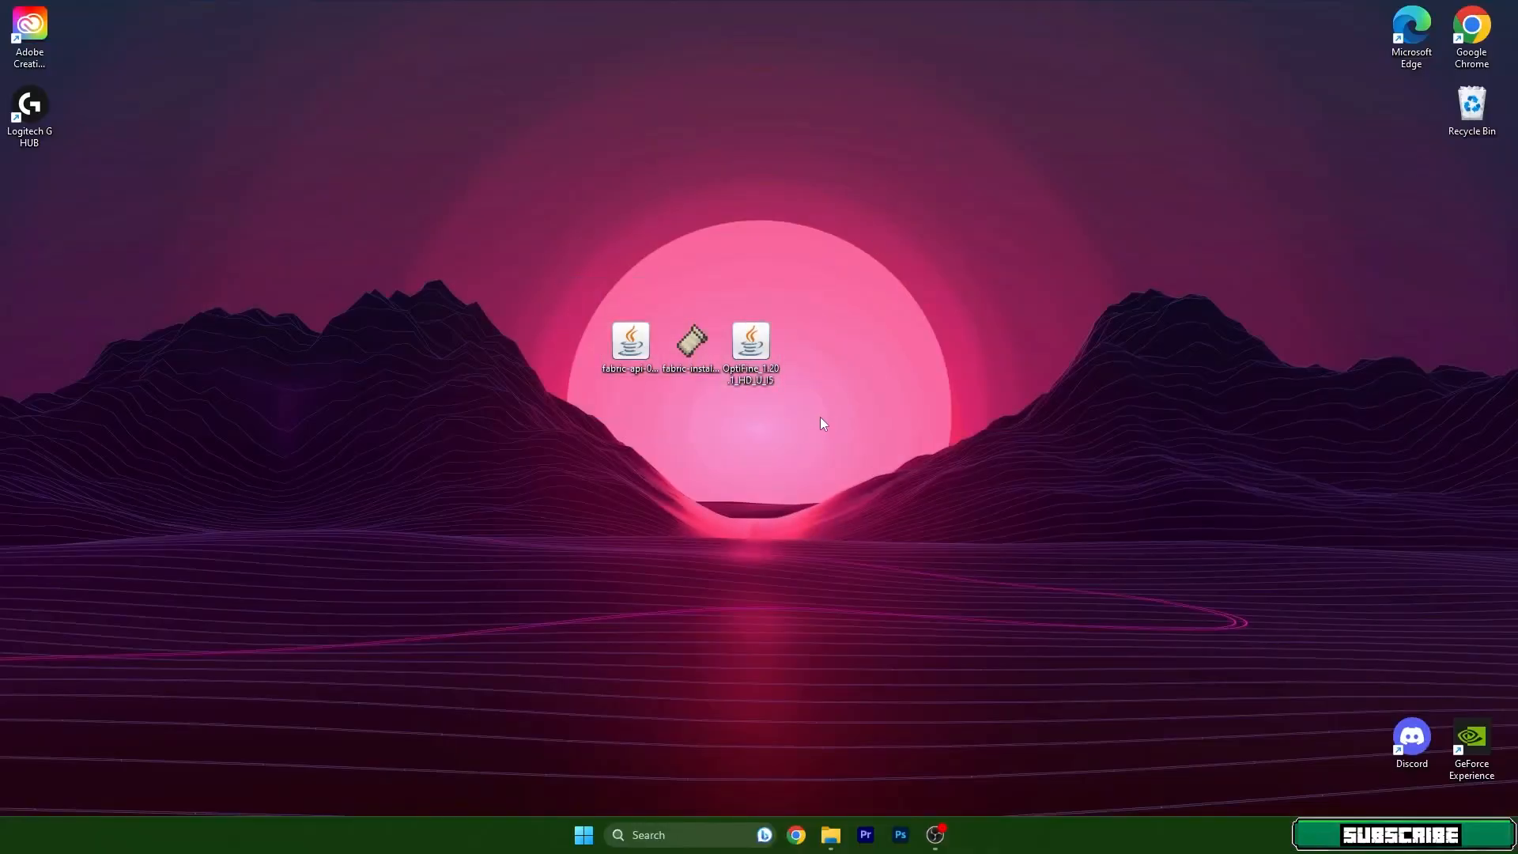
{"action": "mouse_move", "coordinate": [828, 421]}
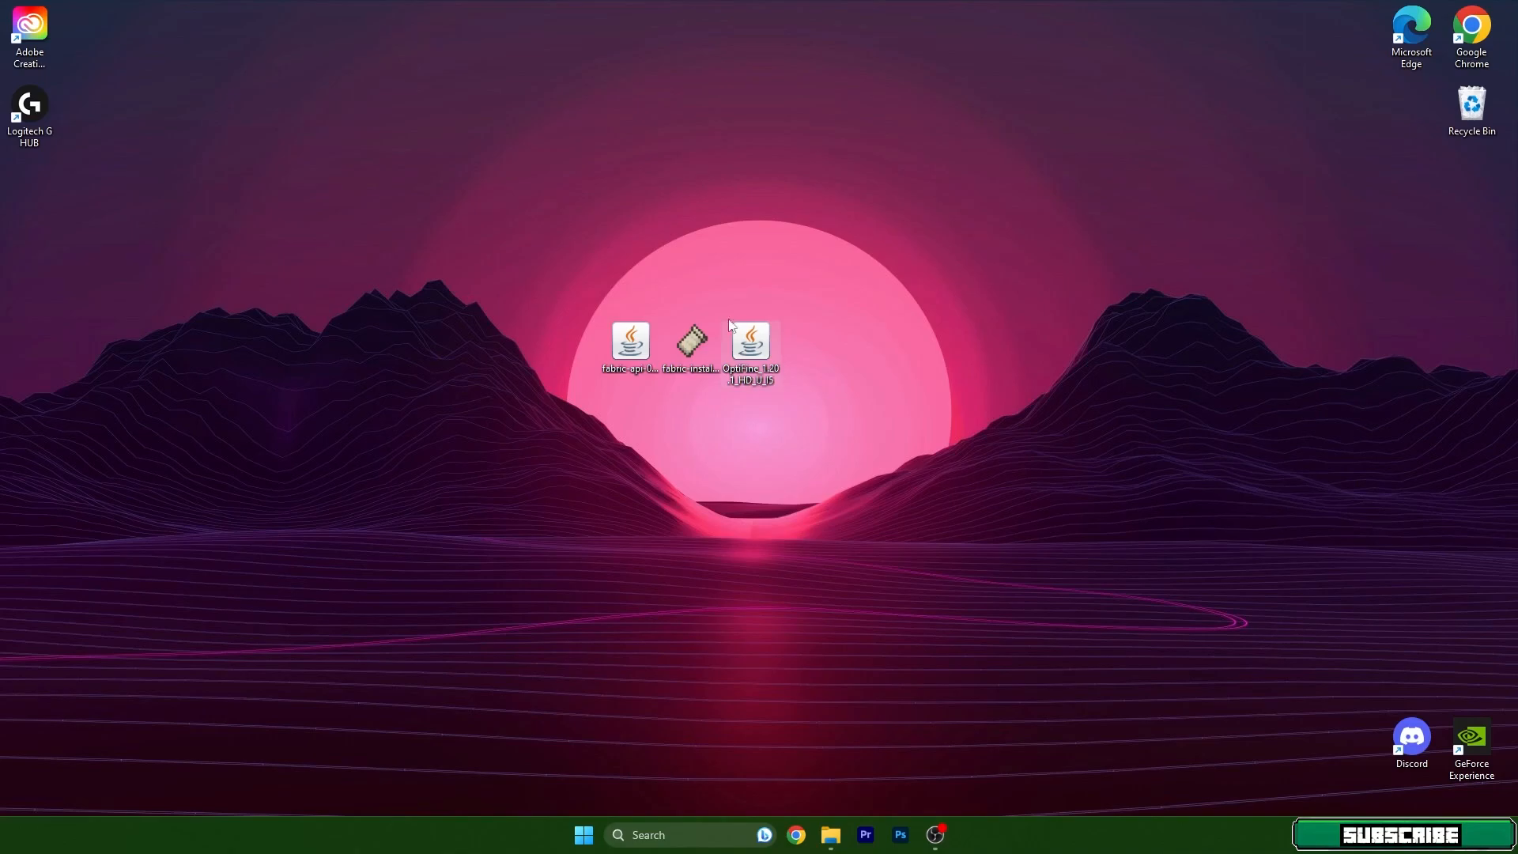
{"action": "mouse_move", "coordinate": [859, 487]}
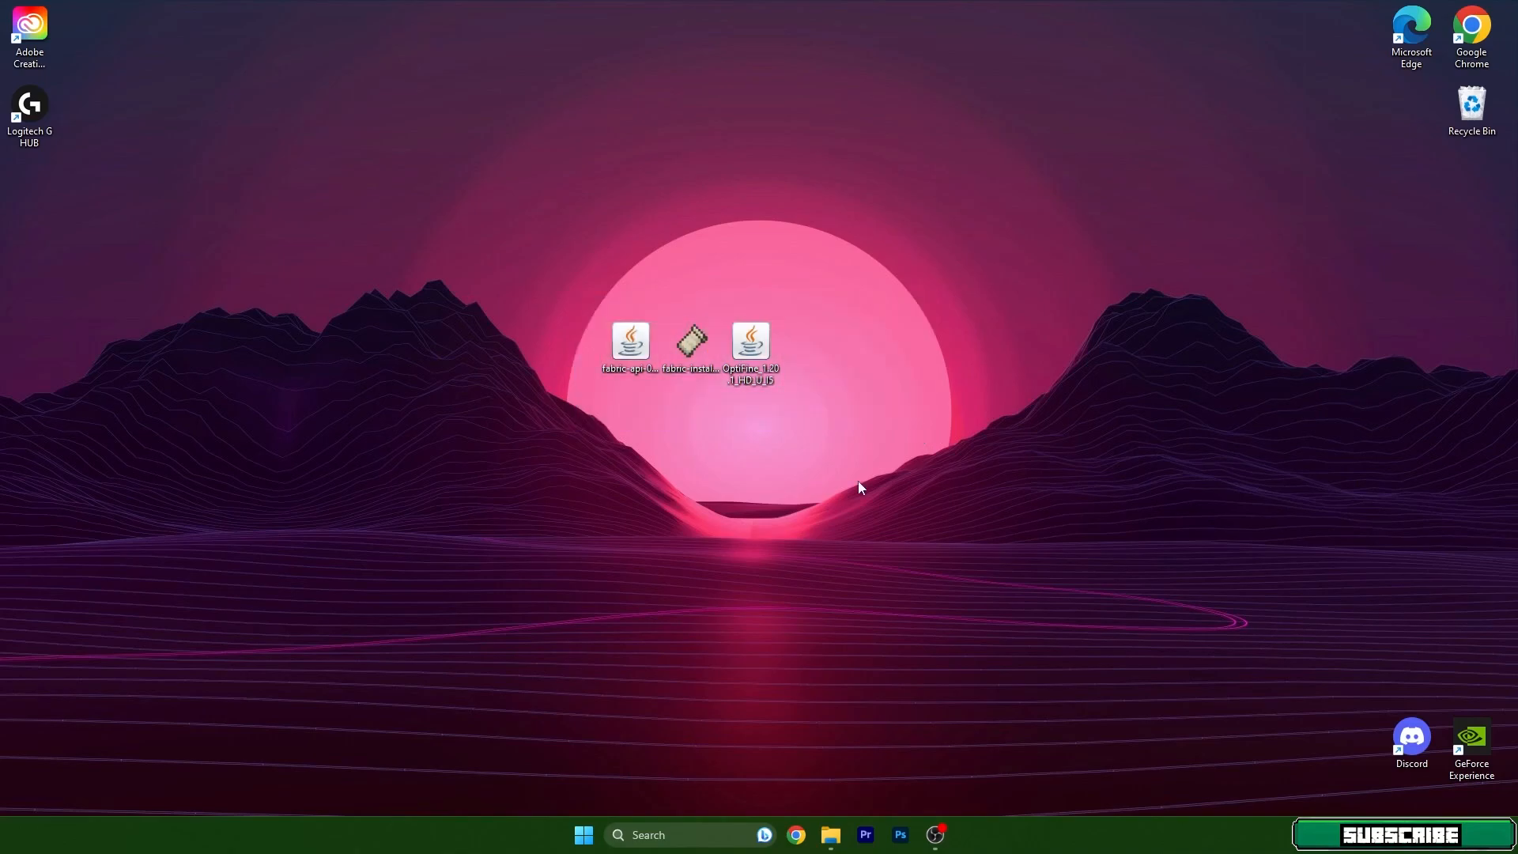
{"action": "mouse_move", "coordinate": [862, 491]}
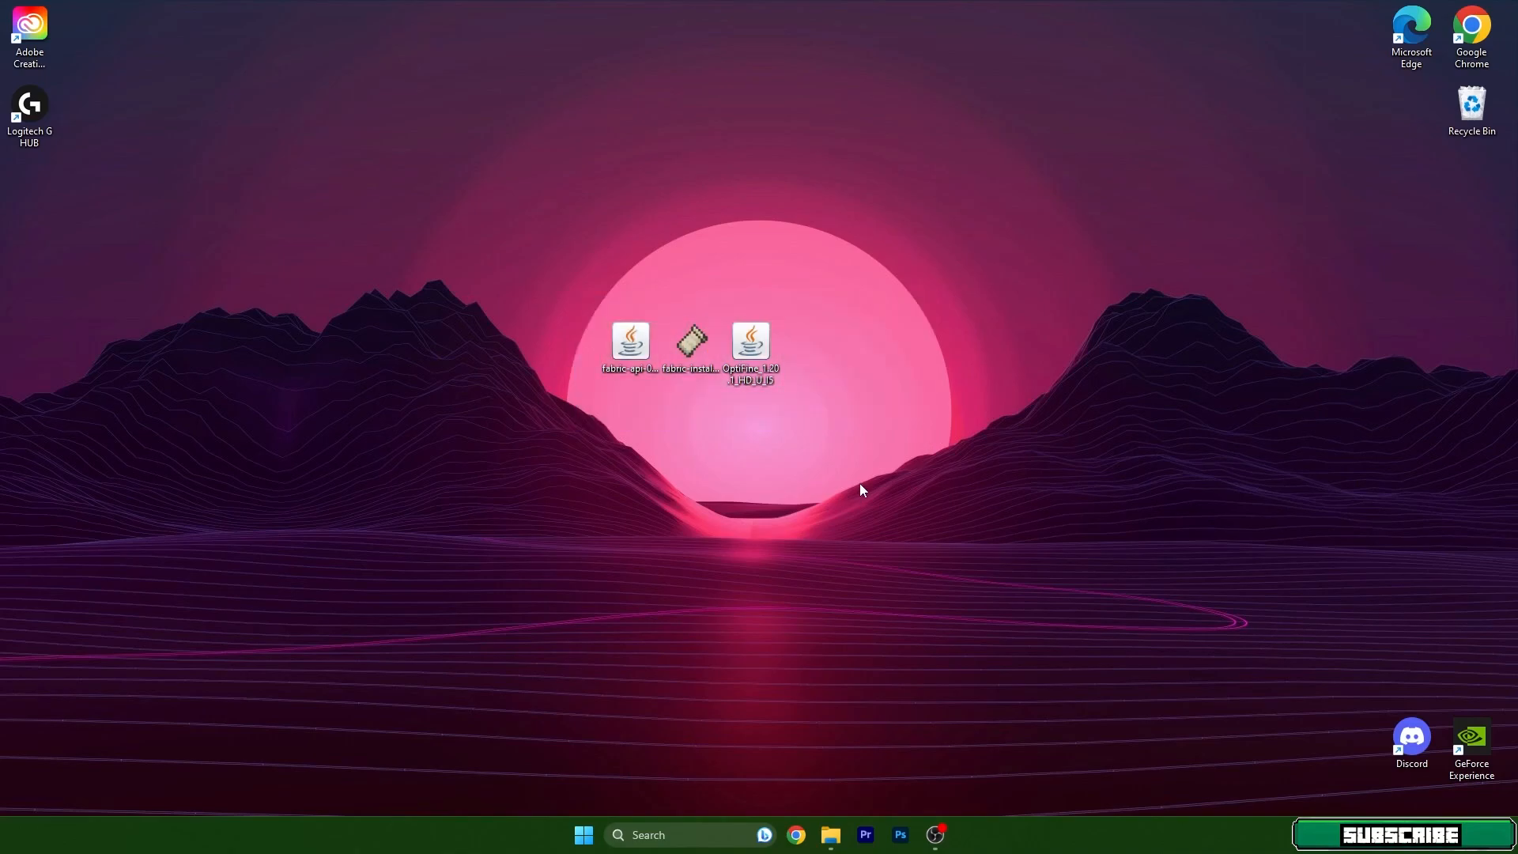
{"action": "mouse_move", "coordinate": [813, 494]}
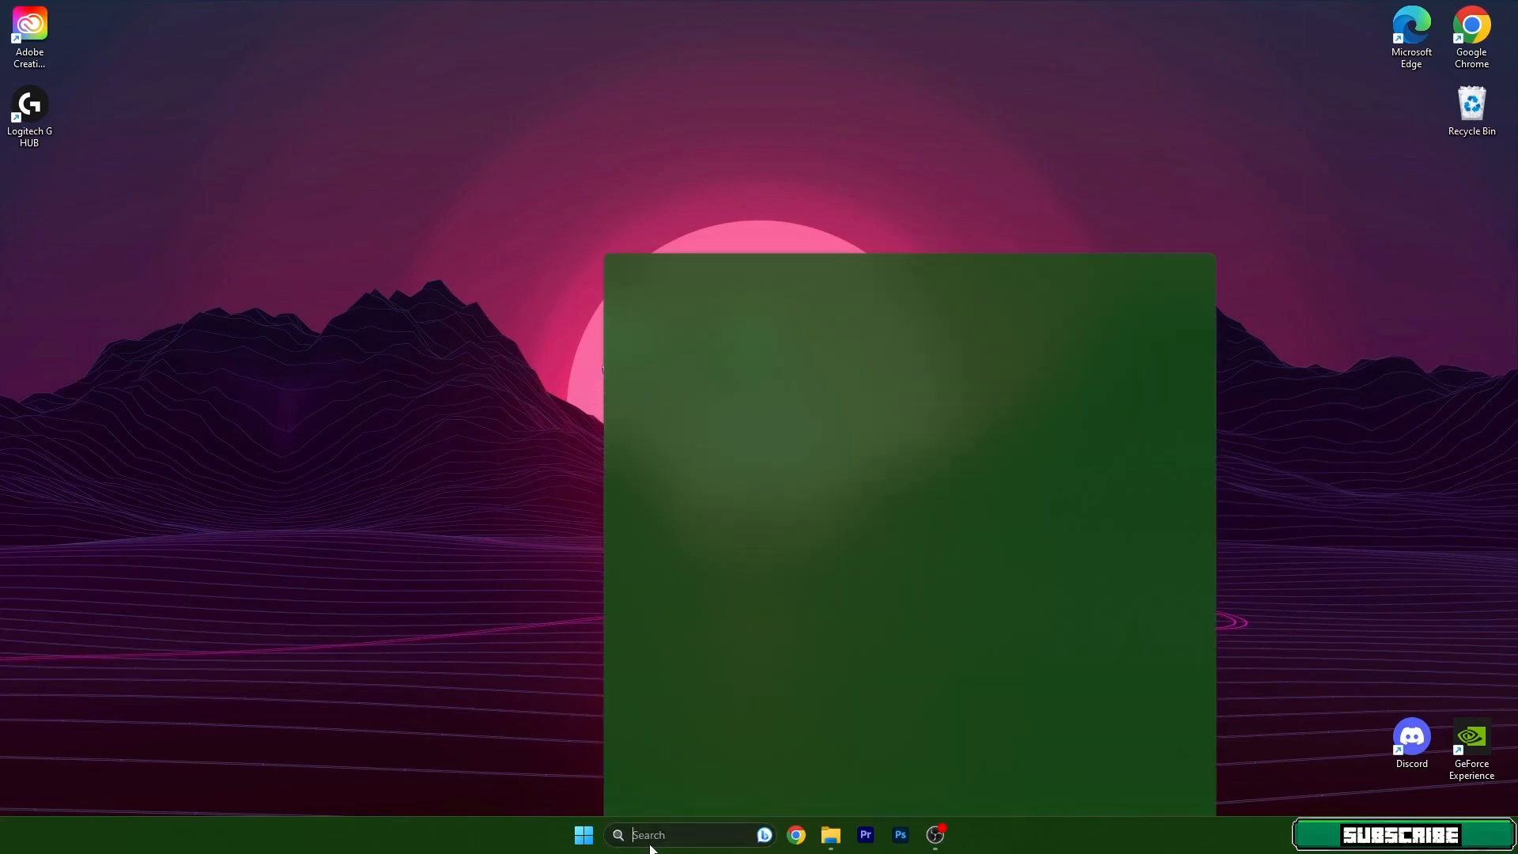
Step: Move the OptiFine and Fabric API jars into %appdata%\.minecraft\mods
{"action": "type", "text": "%appdata"}
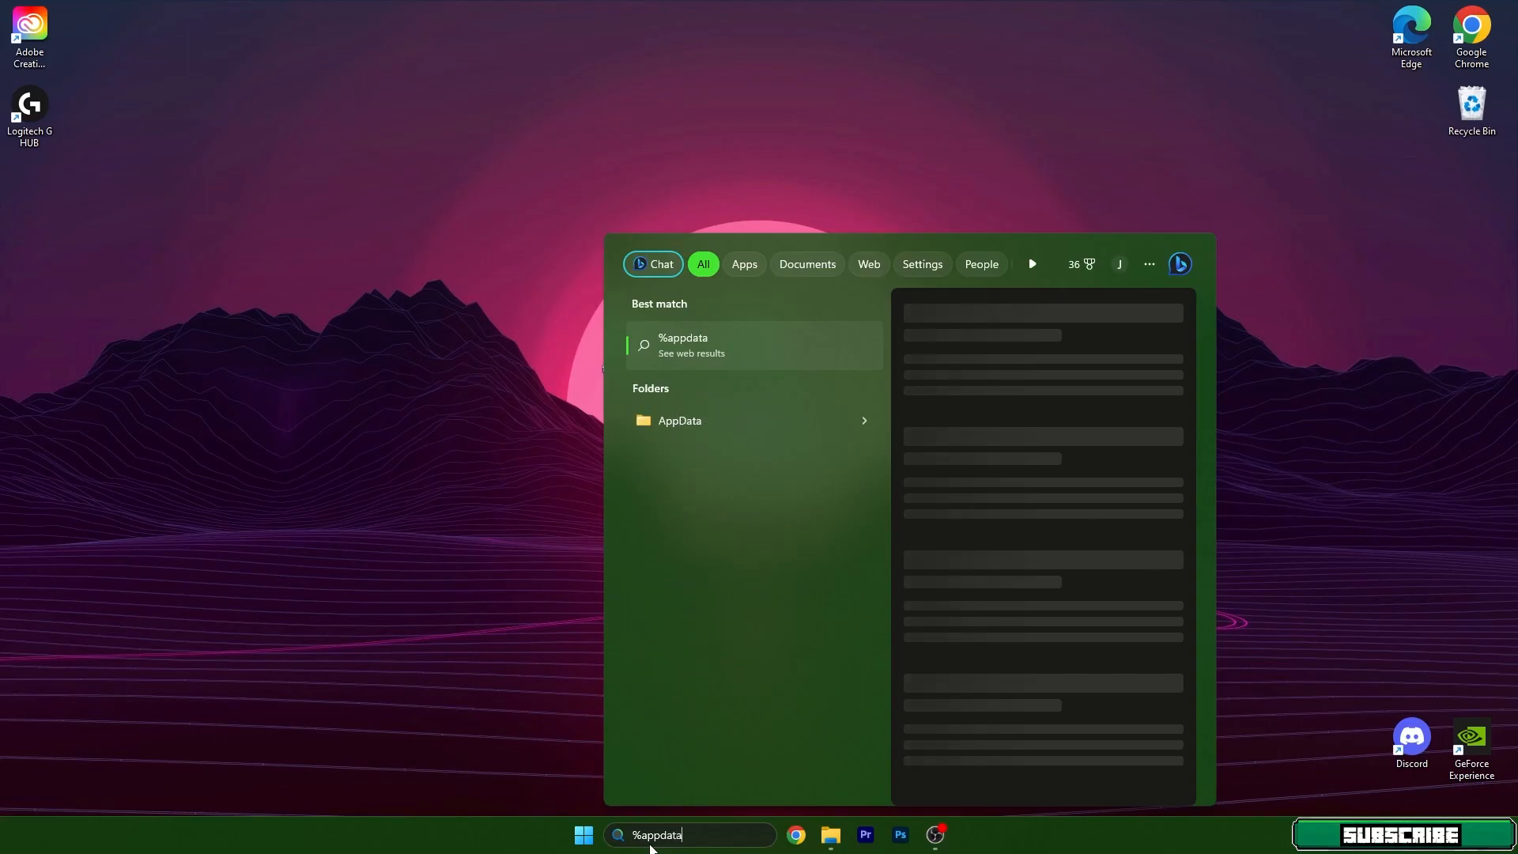
{"action": "left_click", "coordinate": [681, 344]}
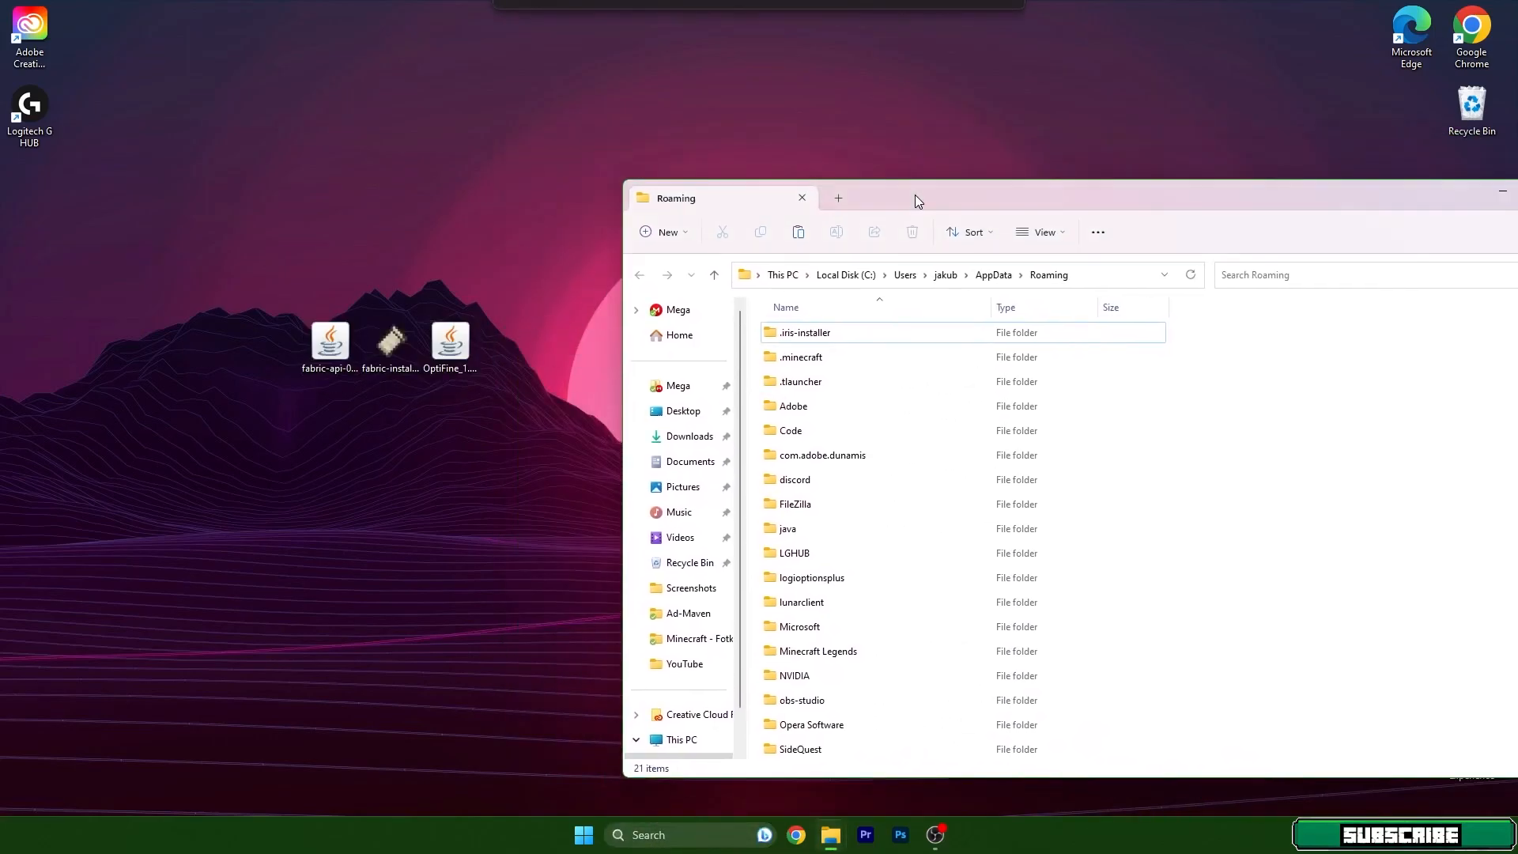
{"action": "mouse_move", "coordinate": [800, 357]}
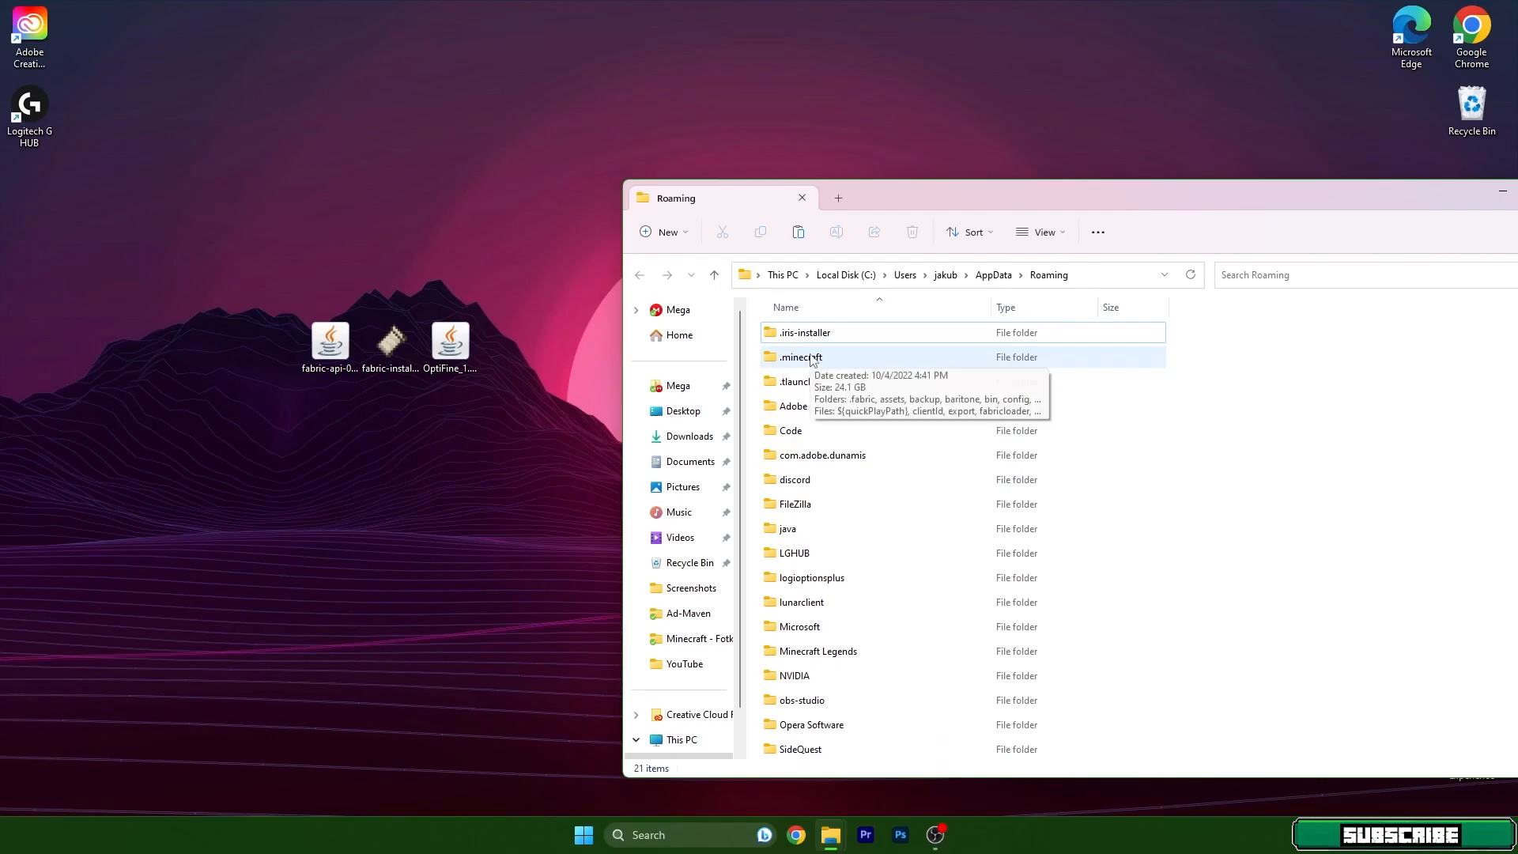
{"action": "double_click", "coordinate": [798, 357]}
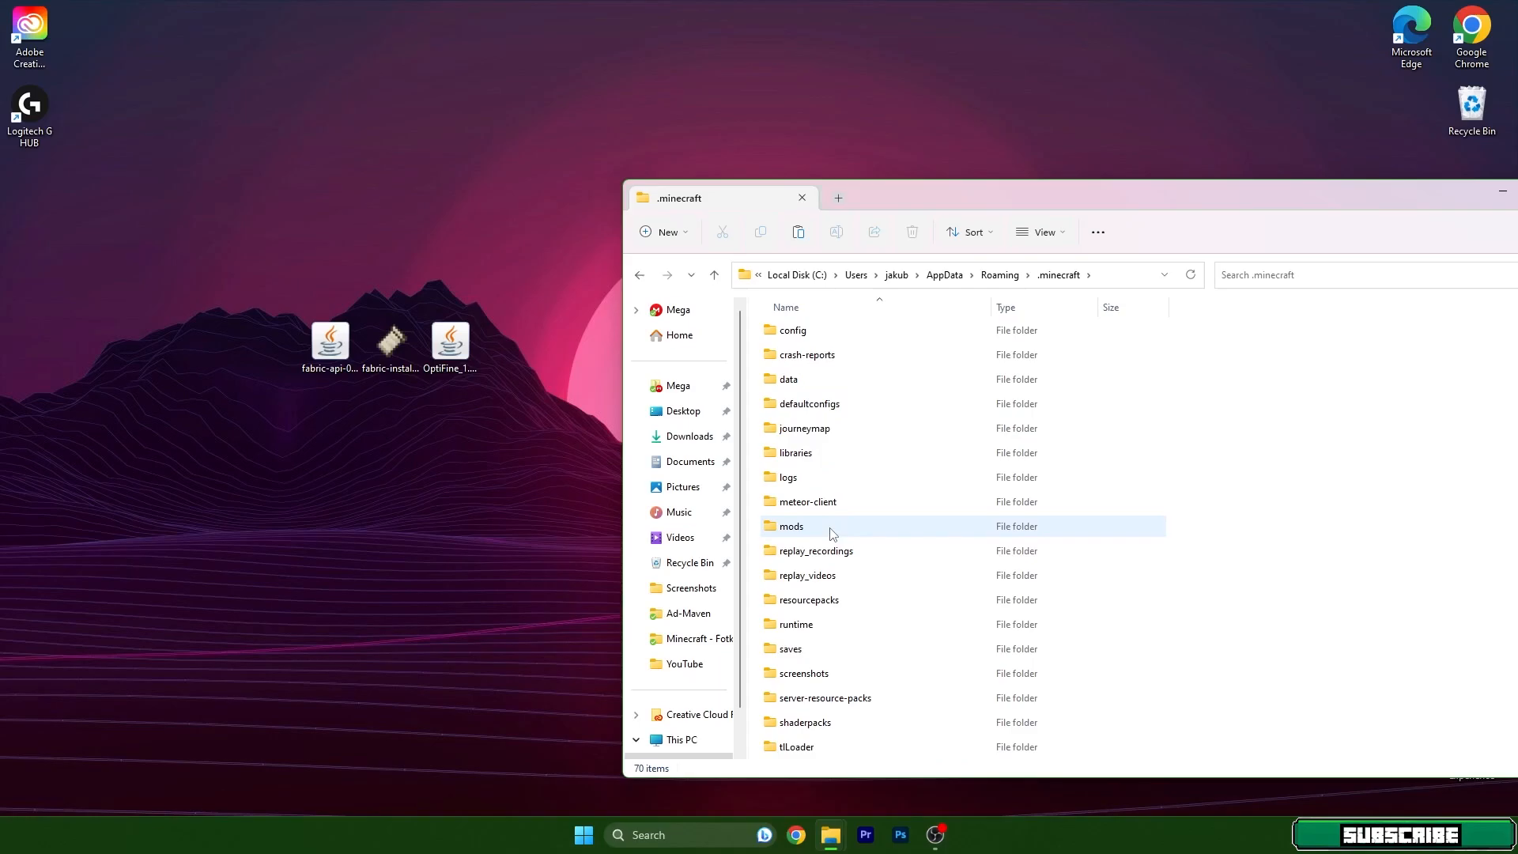
{"action": "double_click", "coordinate": [790, 525]}
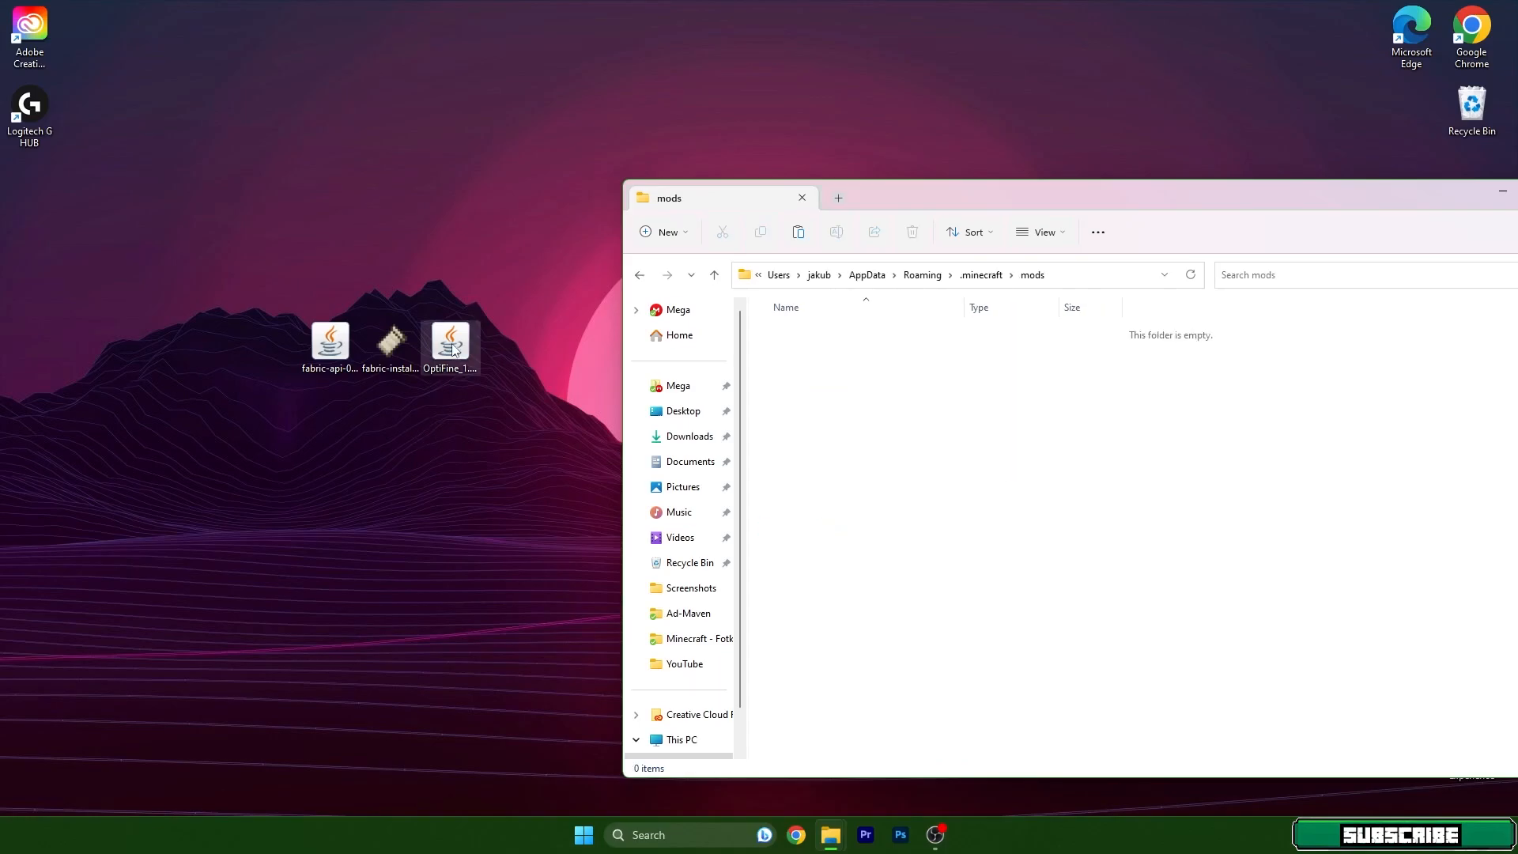
{"action": "left_click", "coordinate": [450, 343]}
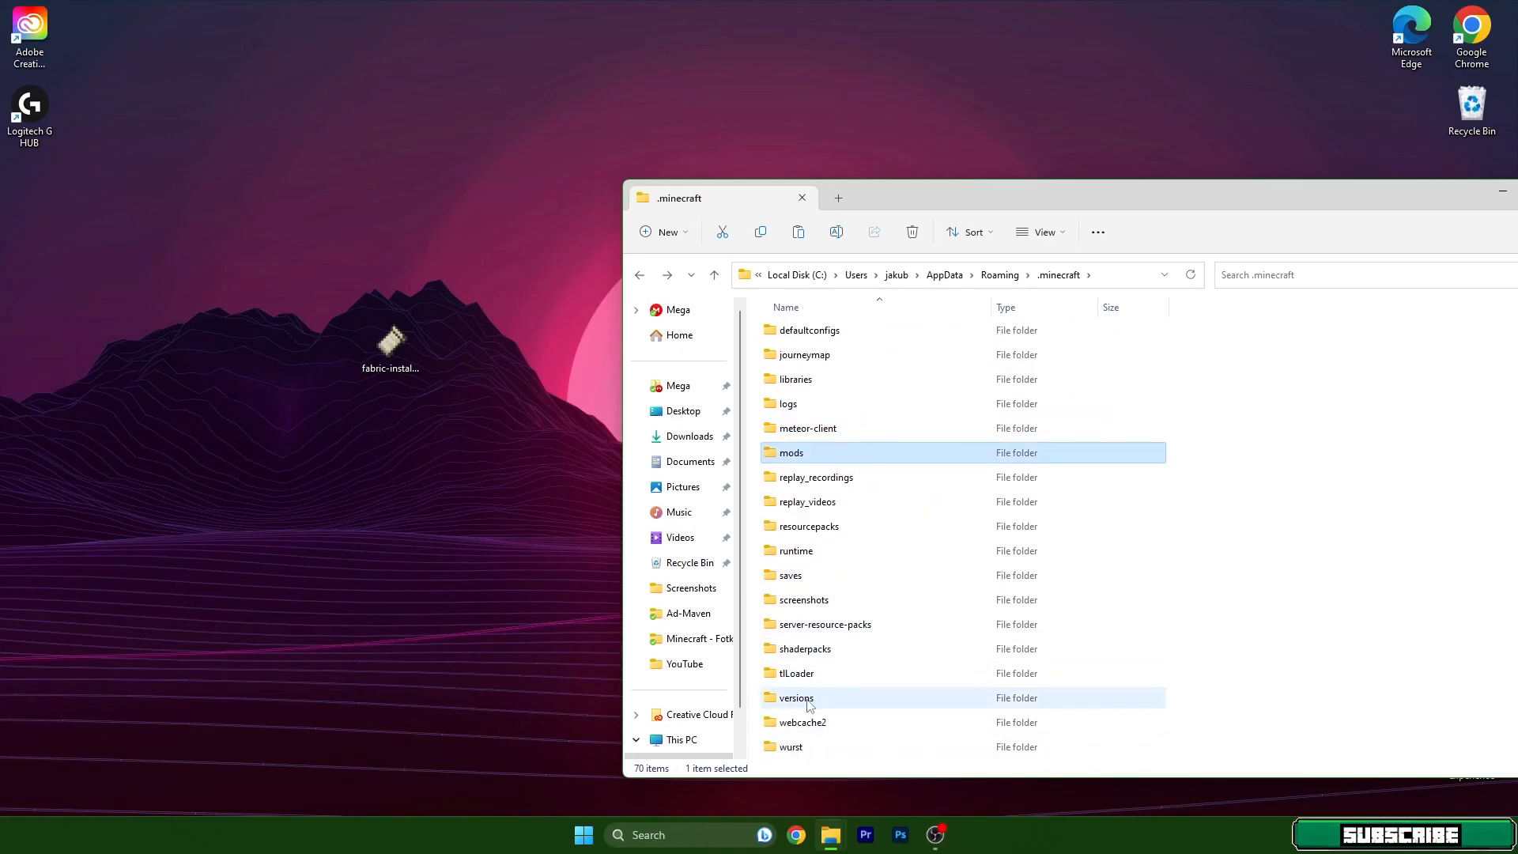
Step: Open the .minecraft versions folder and launch the Fabric installer
{"action": "left_click", "coordinate": [796, 697]}
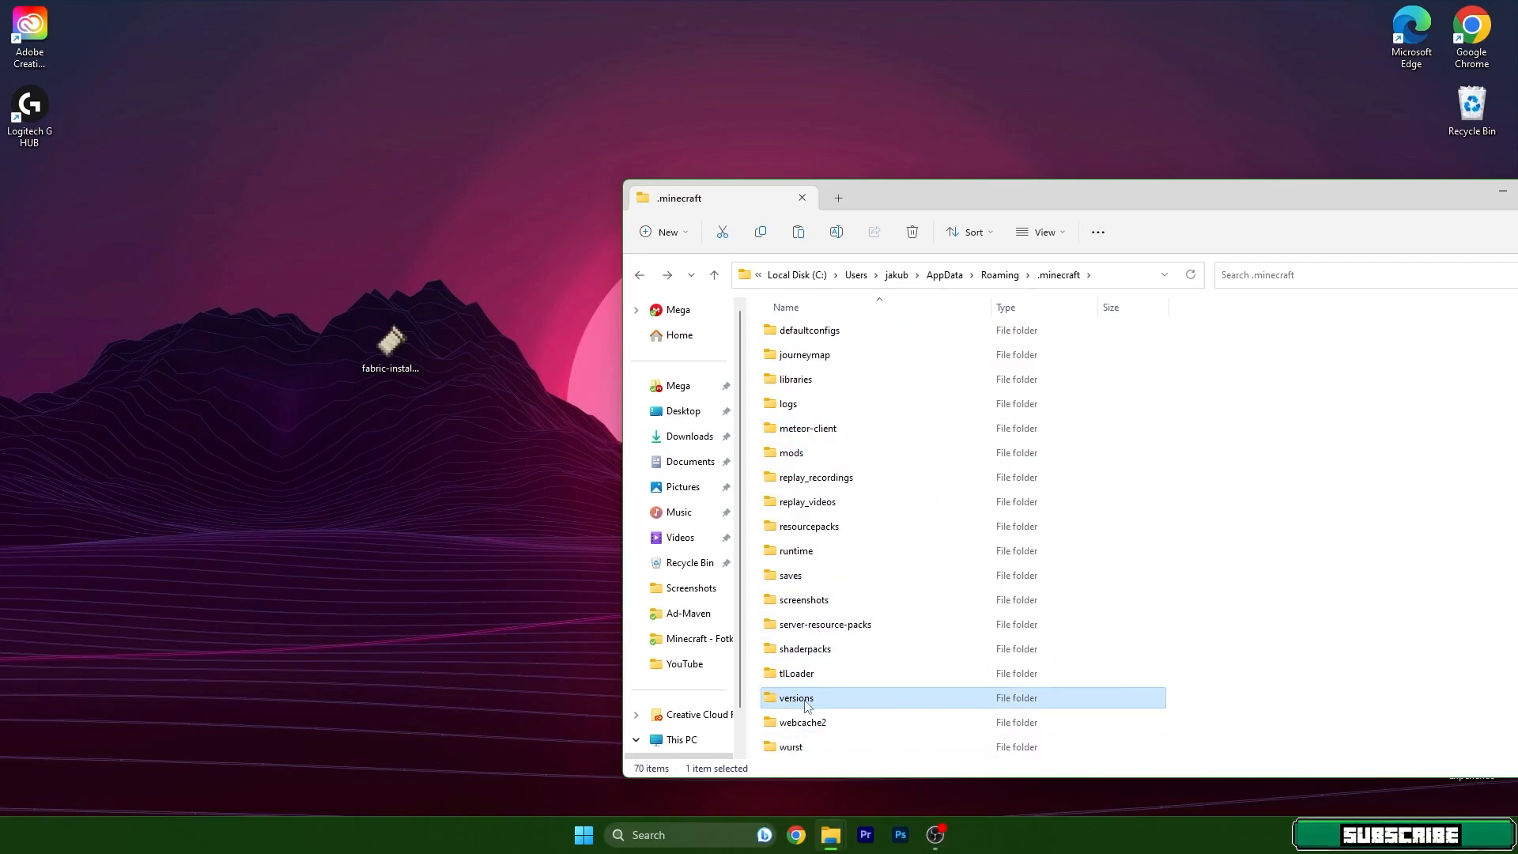
{"action": "double_click", "coordinate": [796, 698]}
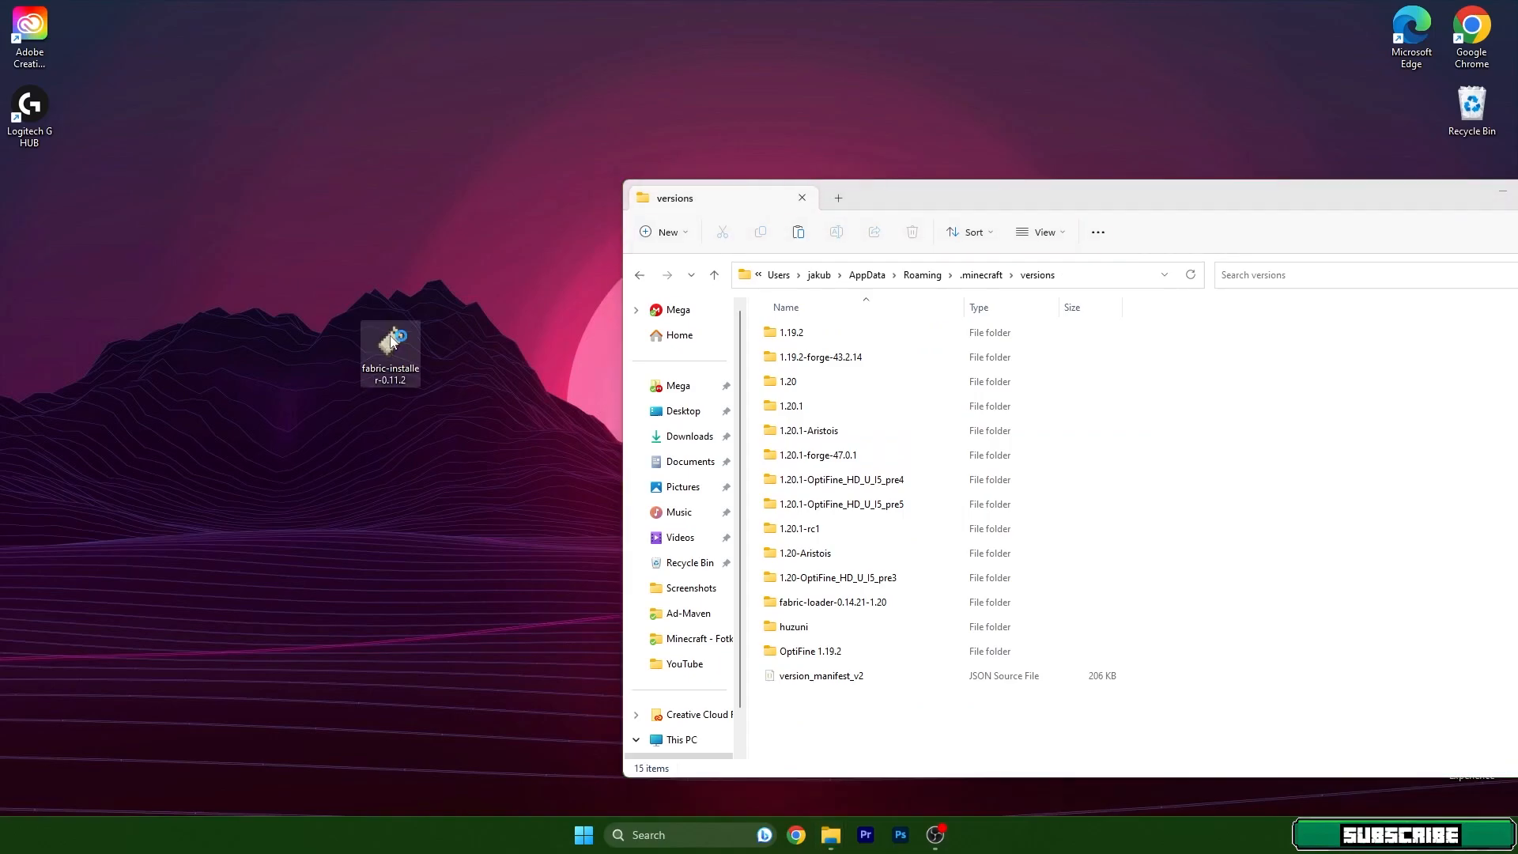
{"action": "double_click", "coordinate": [389, 349]}
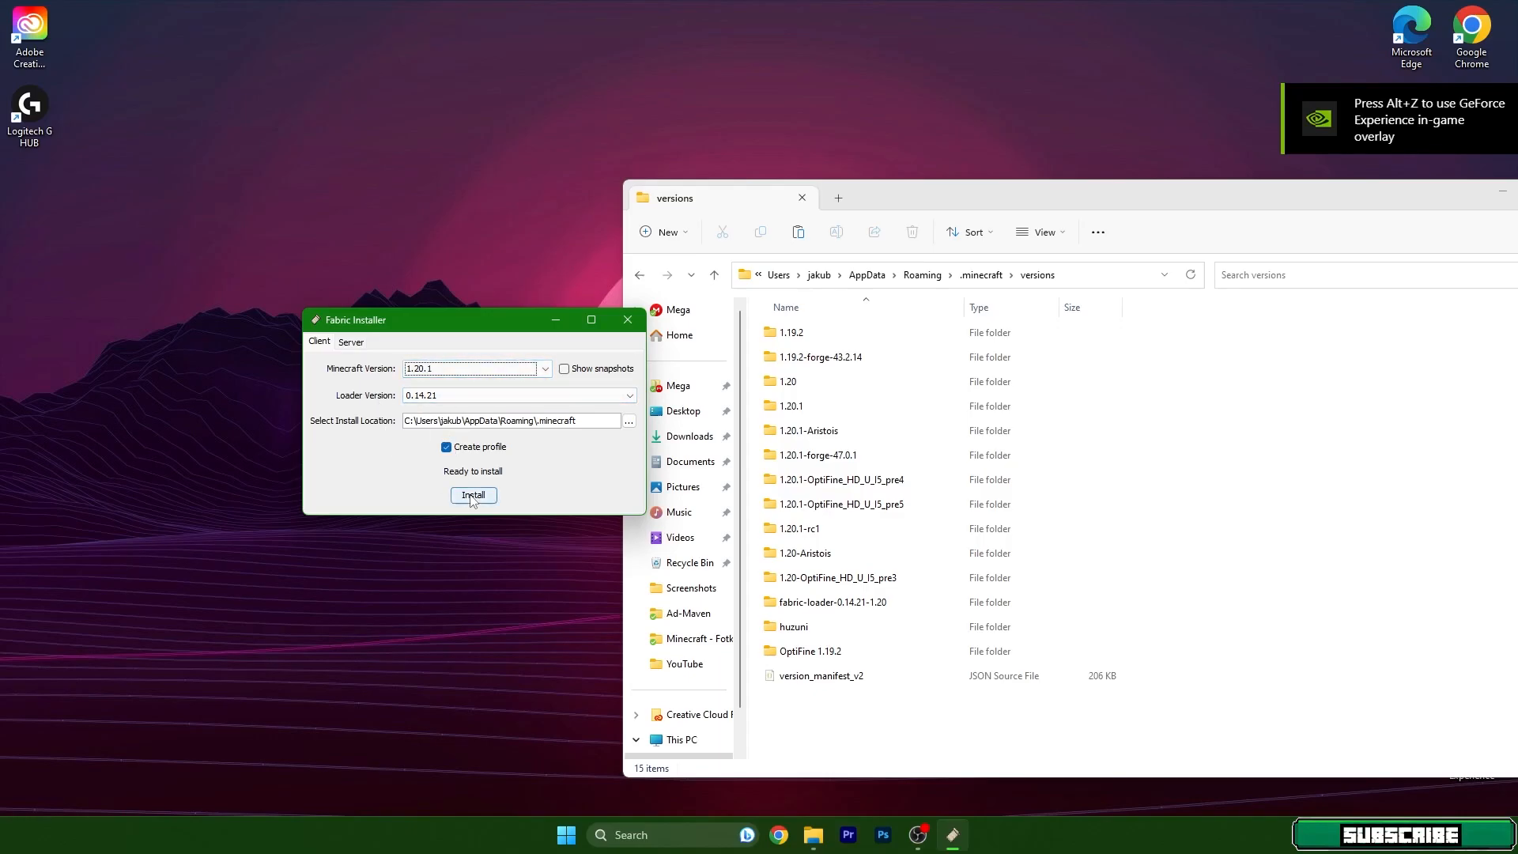
Step: Install Fabric Loader 0.14.21 for Minecraft 1.20.1 and dismiss the success notice
{"action": "left_click", "coordinate": [473, 495]}
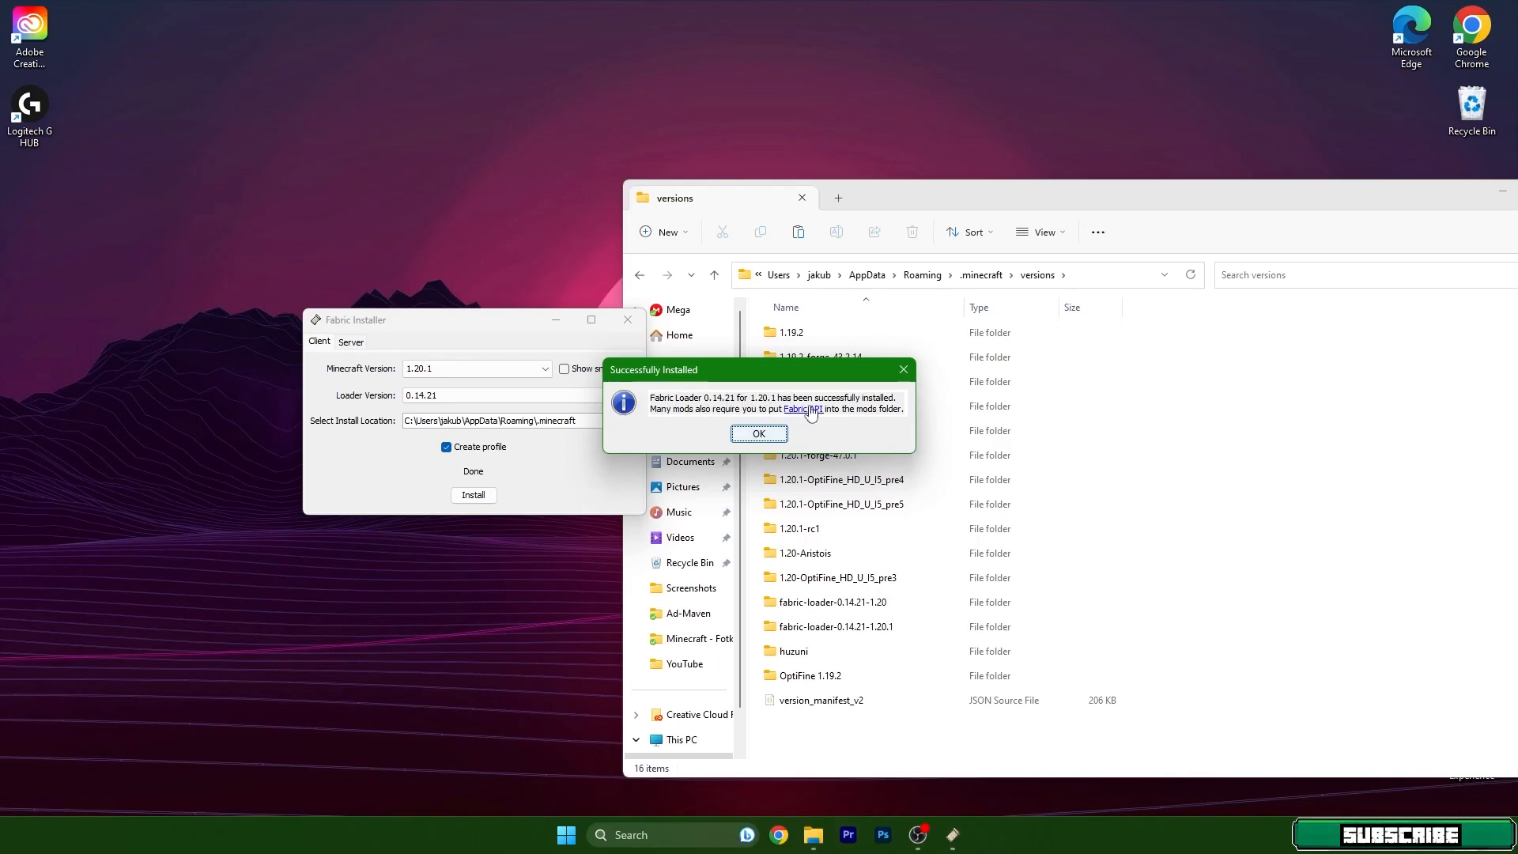
{"action": "left_click", "coordinate": [759, 432]}
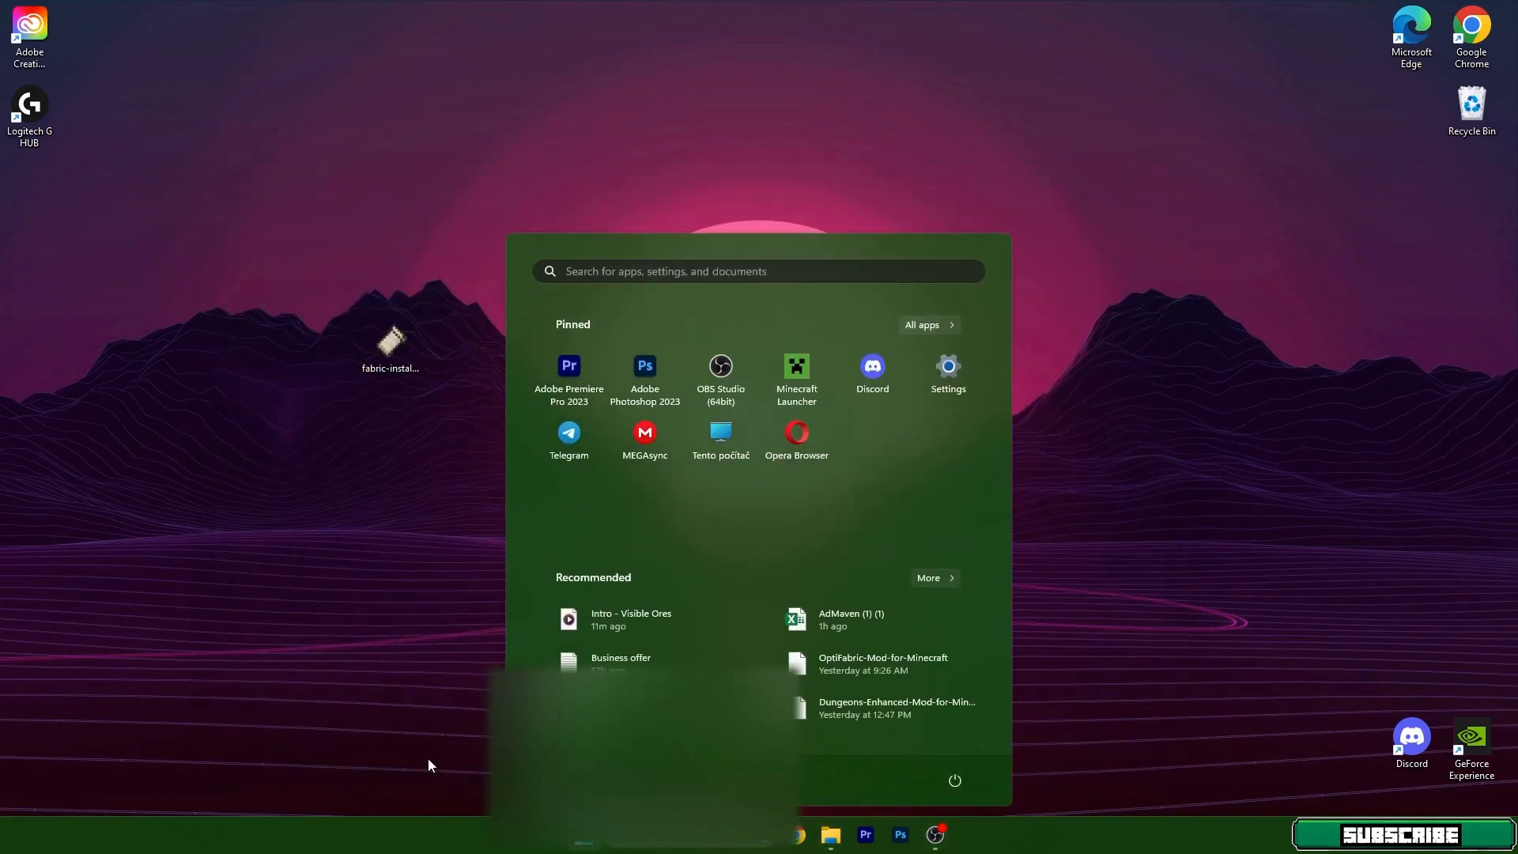
Step: Start Minecraft Launcher, verify fabric-loader-1.20.1 under Installations, and return to Play
{"action": "left_click", "coordinate": [795, 372]}
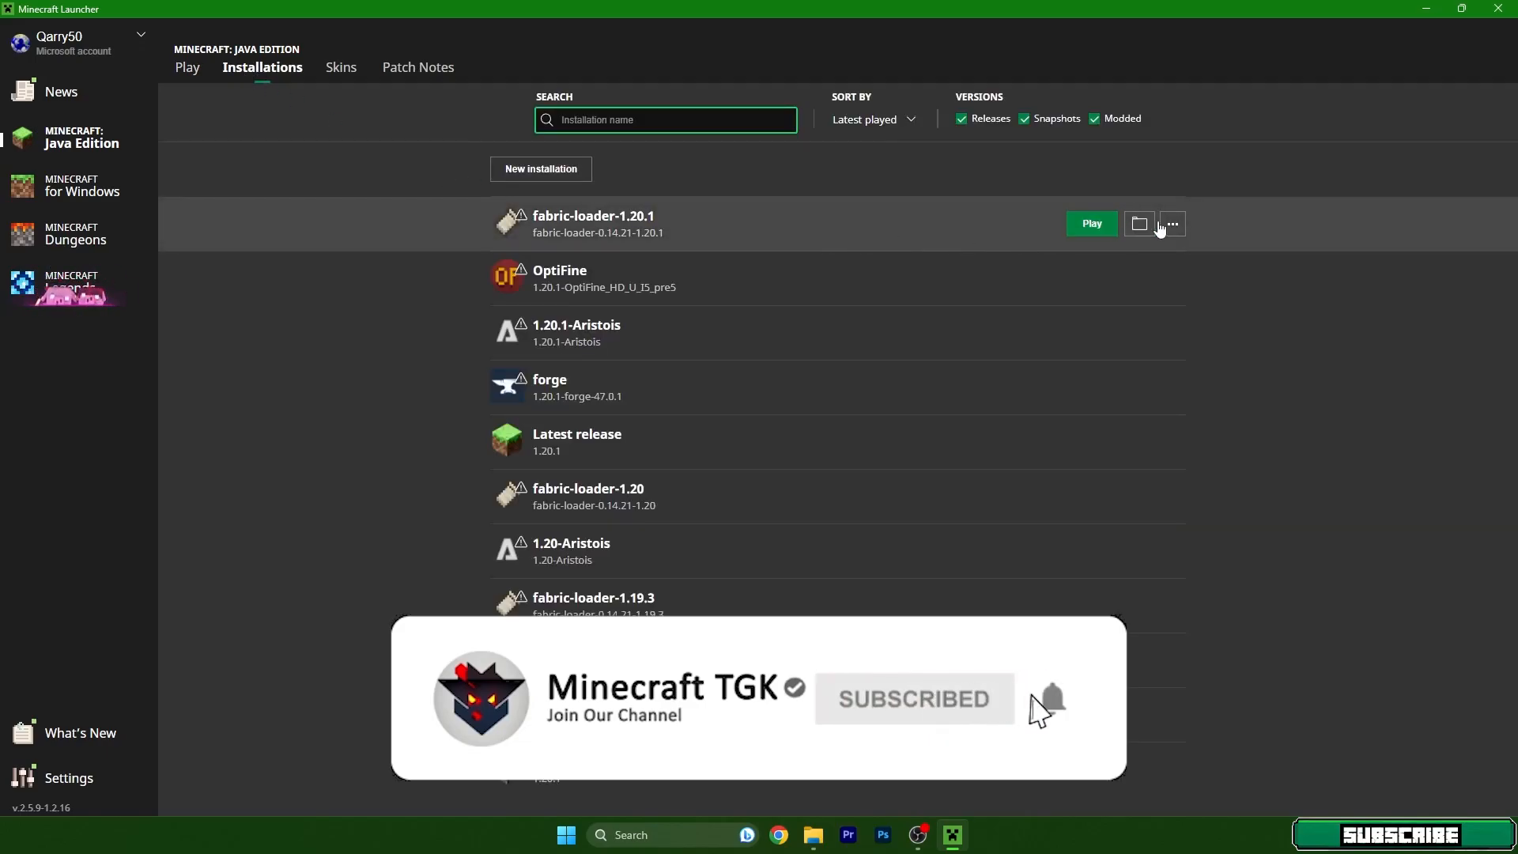
{"action": "left_click", "coordinate": [1170, 224]}
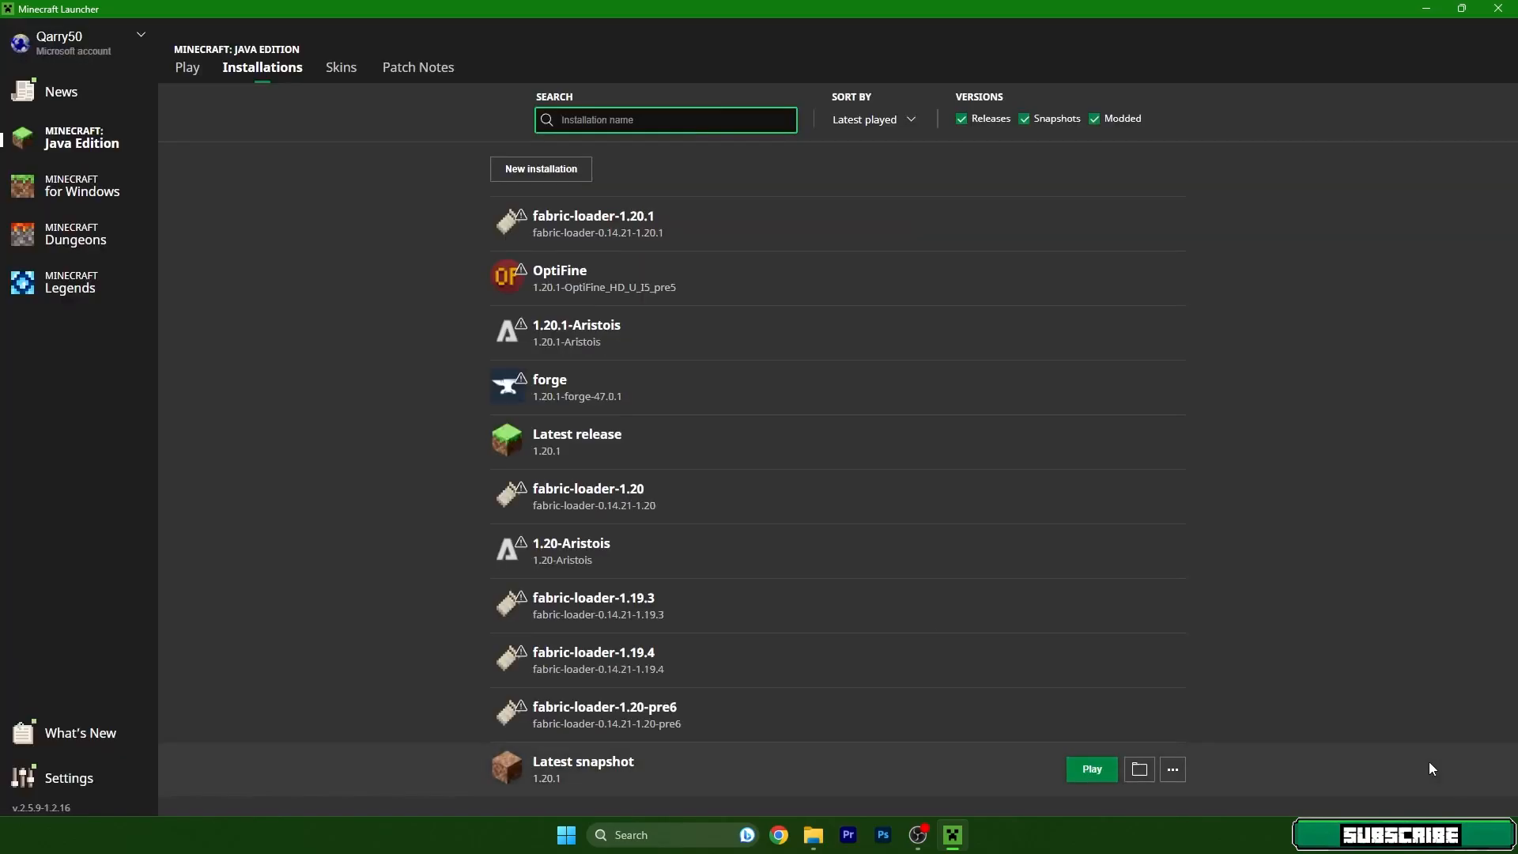
{"action": "left_click", "coordinate": [186, 67]}
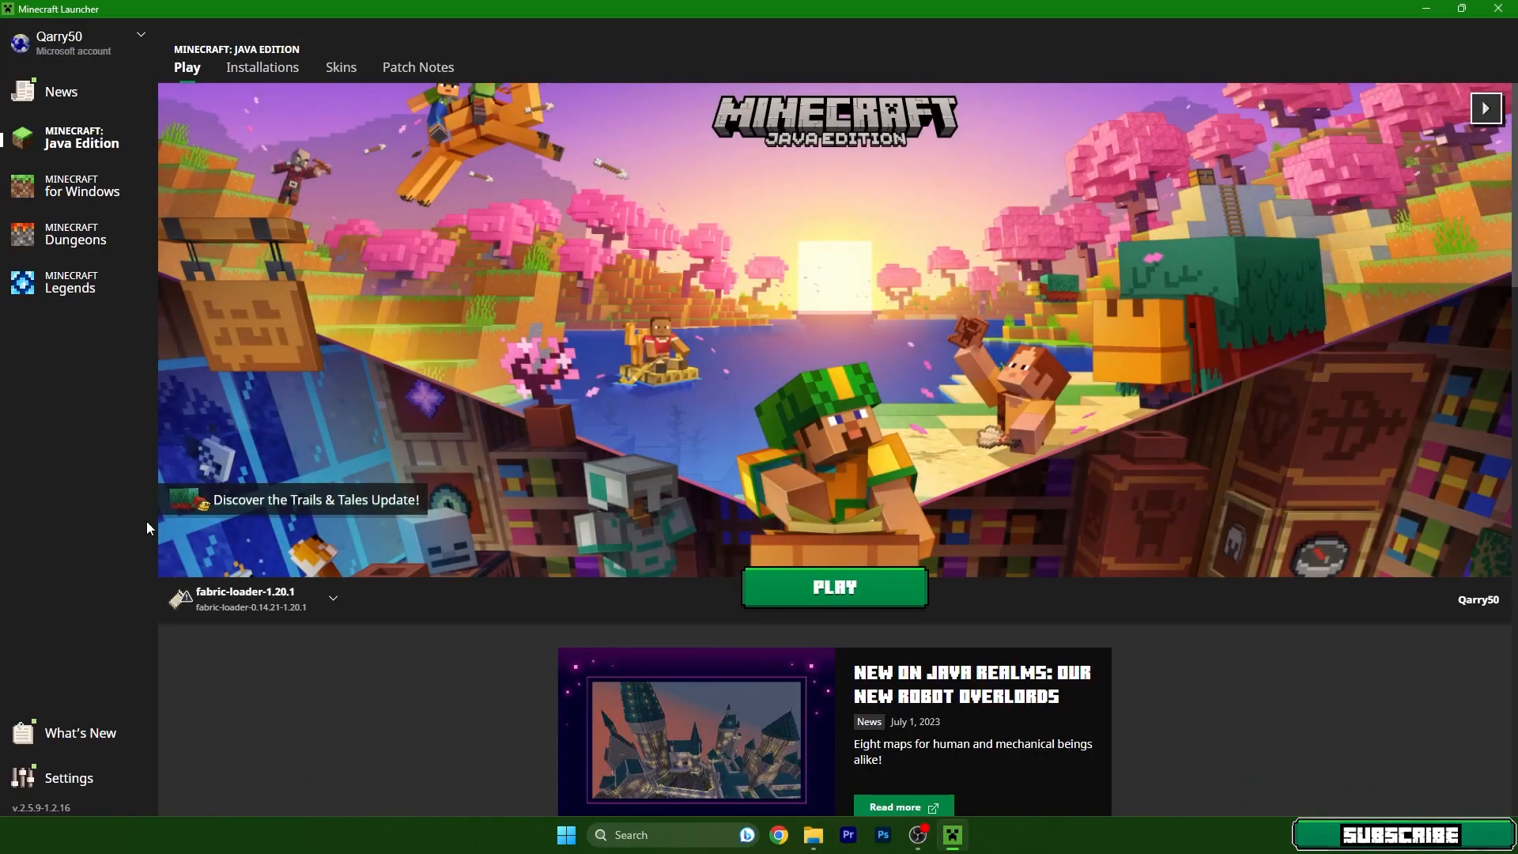
{"action": "mouse_move", "coordinate": [252, 598]}
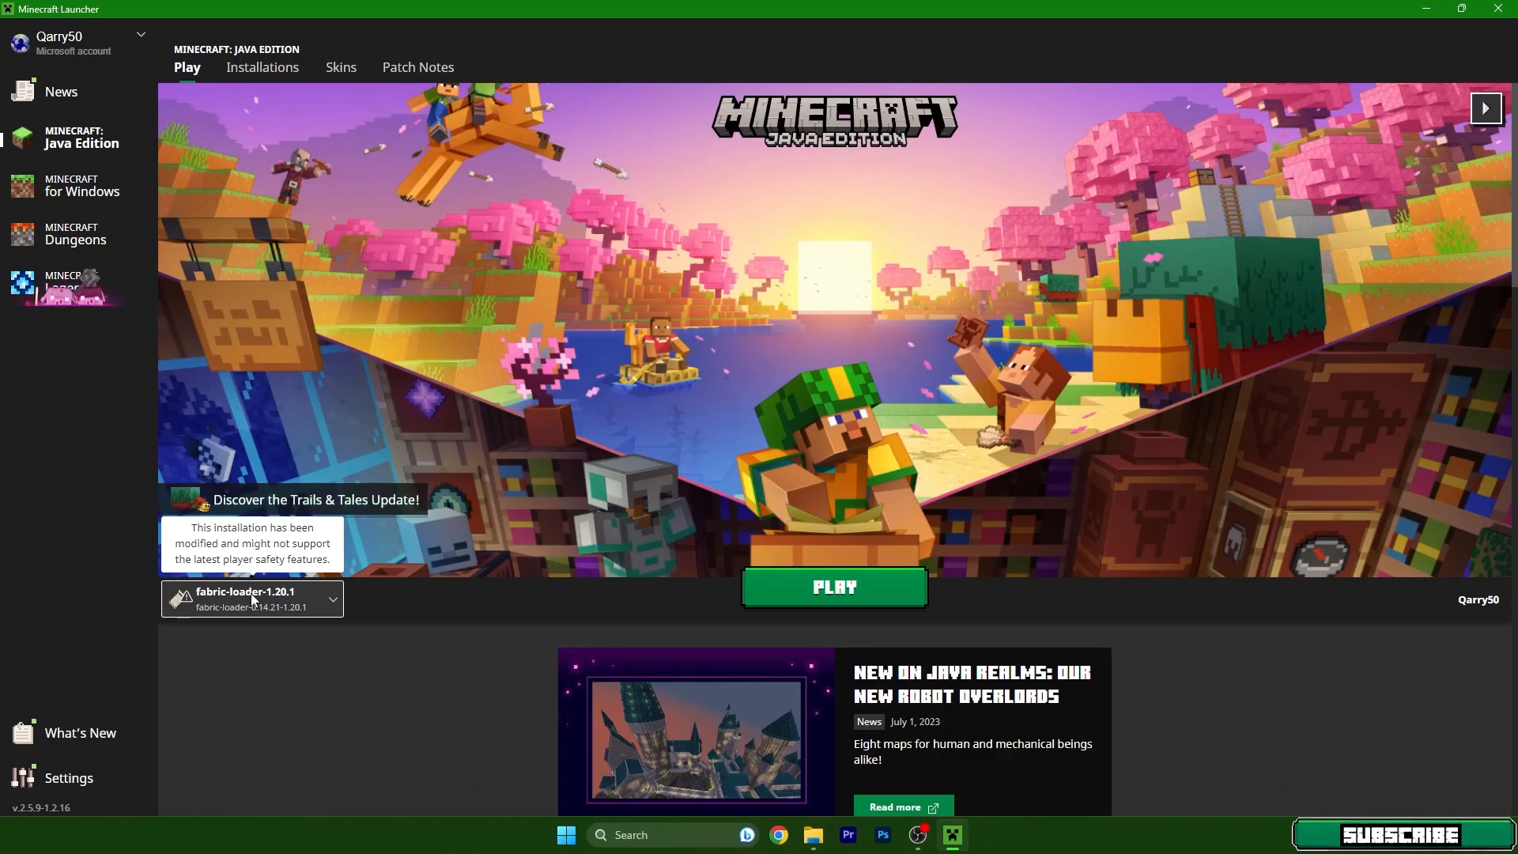
{"action": "mouse_move", "coordinate": [749, 605]}
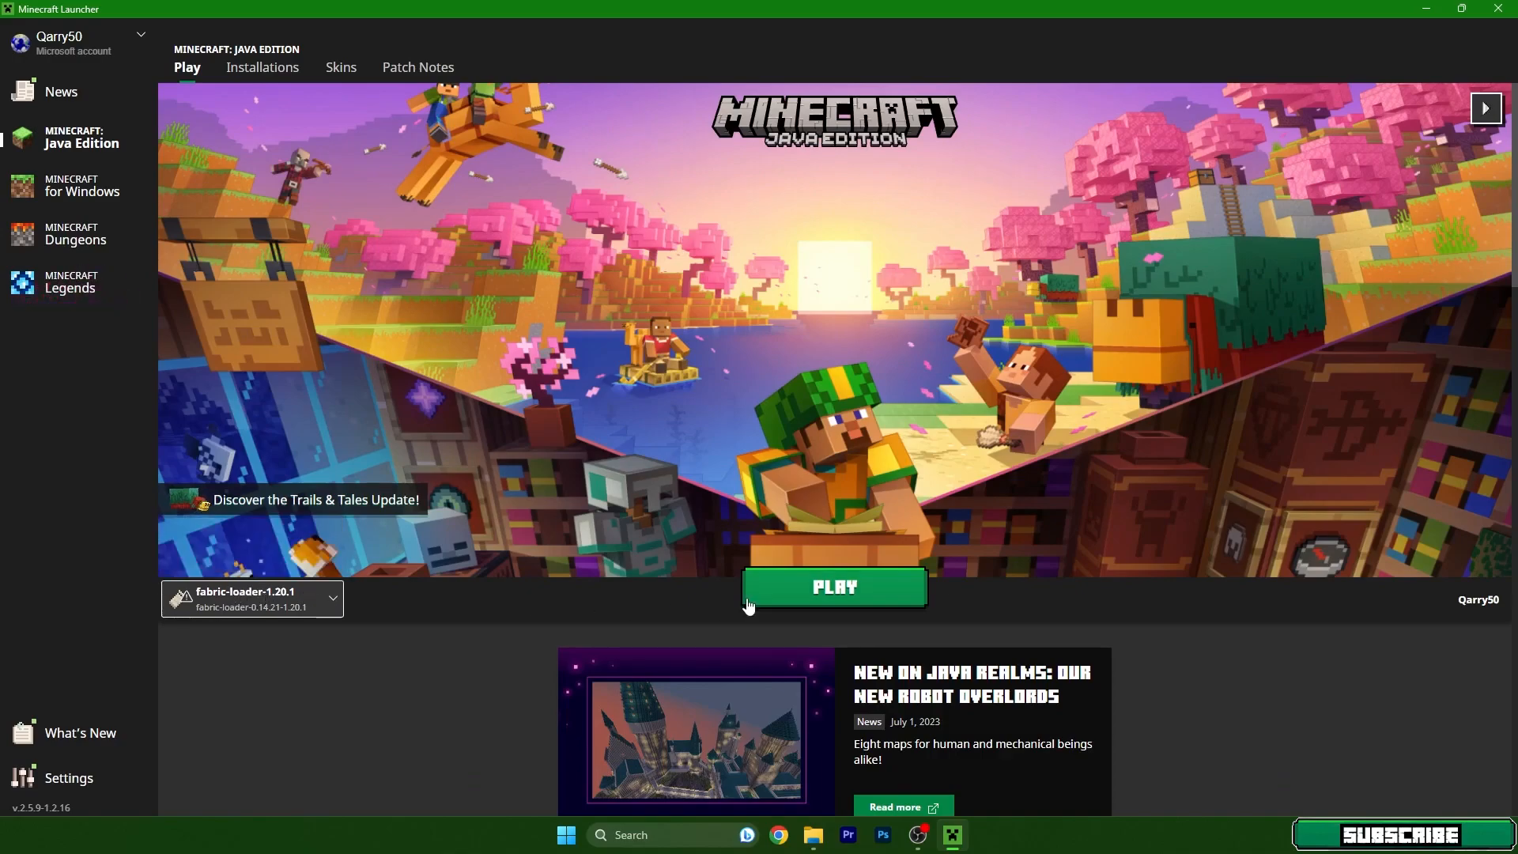
Step: Launch Minecraft 1.20.1 with Fabric, ticking 'I understand the risks' on the warning
{"action": "left_click", "coordinate": [831, 587]}
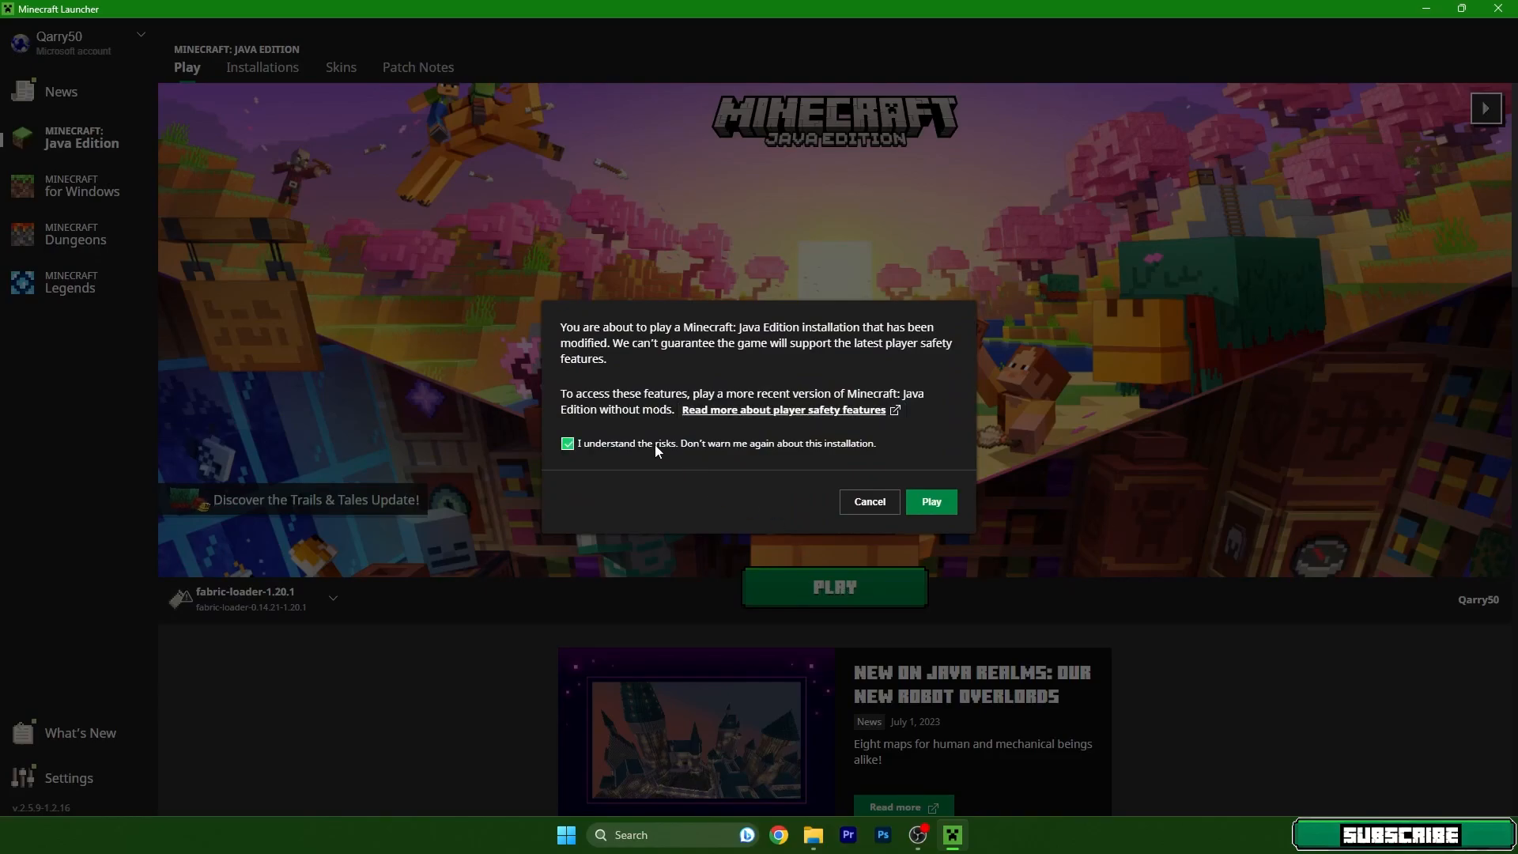
{"action": "left_click", "coordinate": [928, 502]}
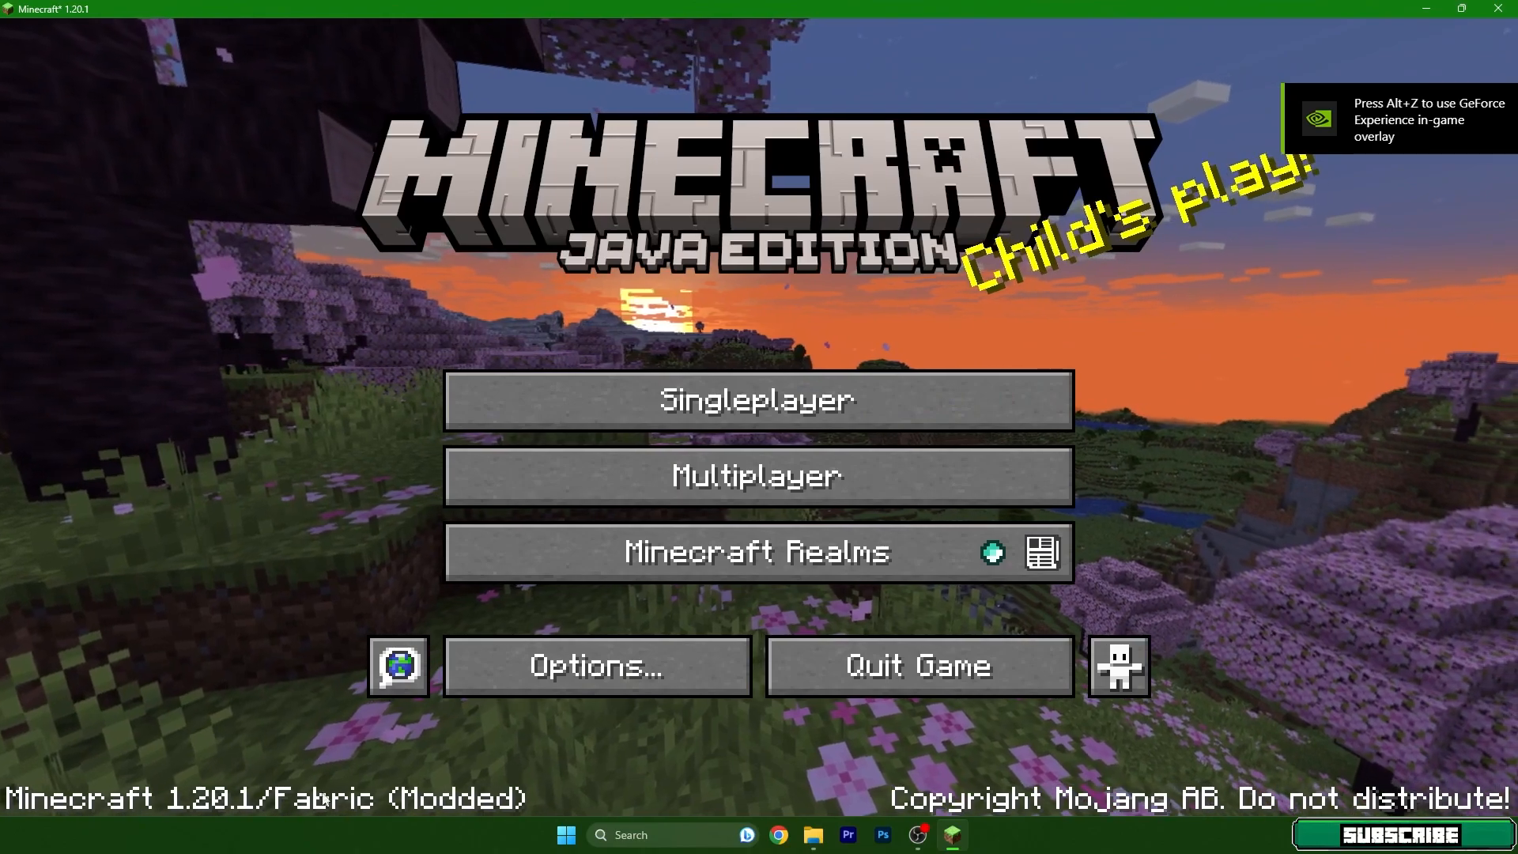
Step: View Video Settings, return to the title screen, and open the Singleplayer world list
{"action": "left_click", "coordinate": [596, 664]}
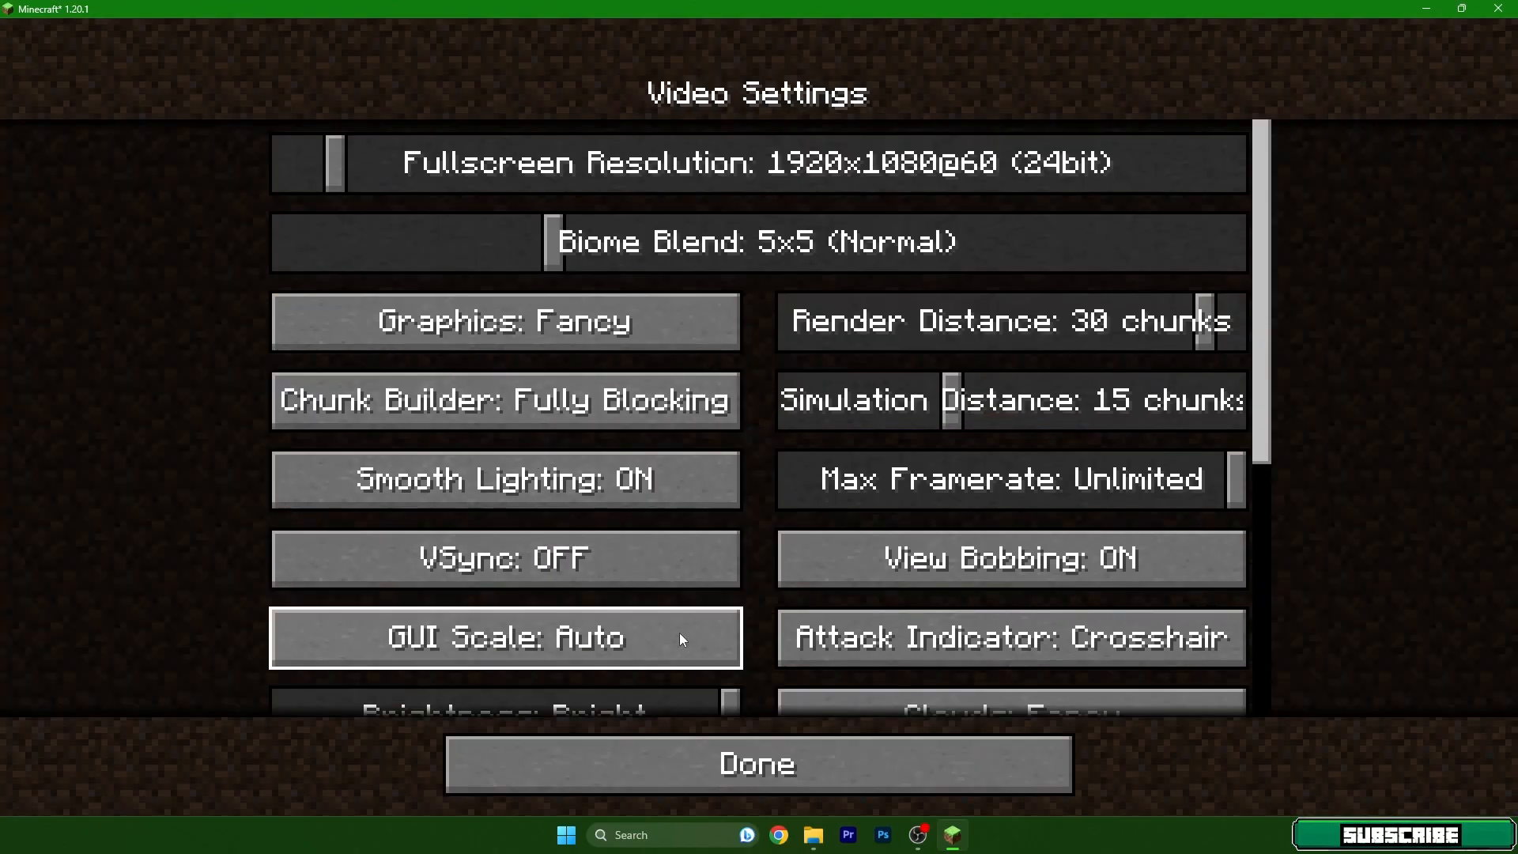
{"action": "left_click", "coordinate": [756, 763]}
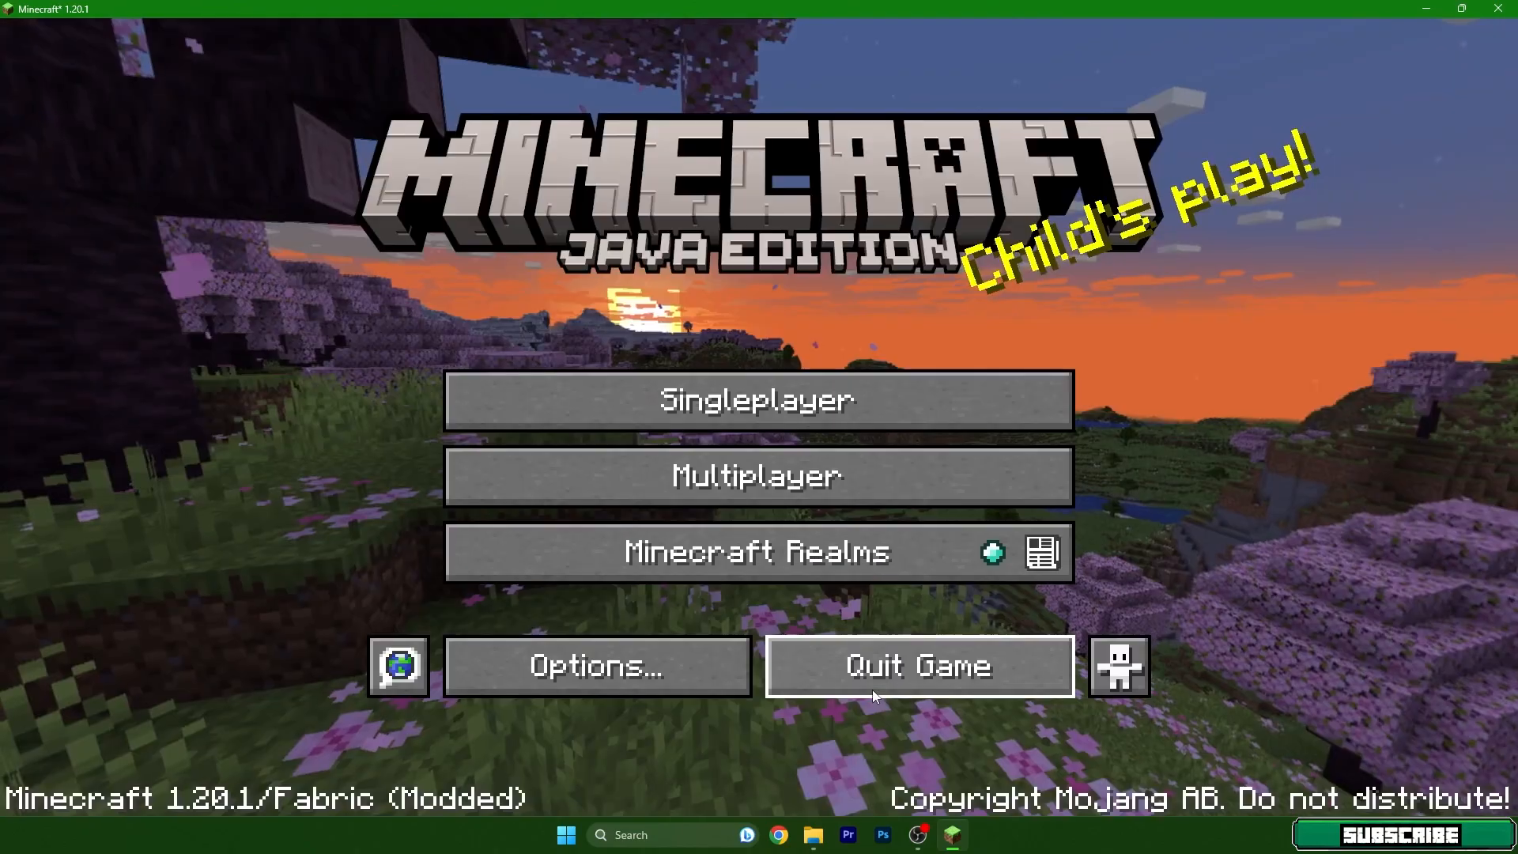
{"action": "left_click", "coordinate": [756, 399]}
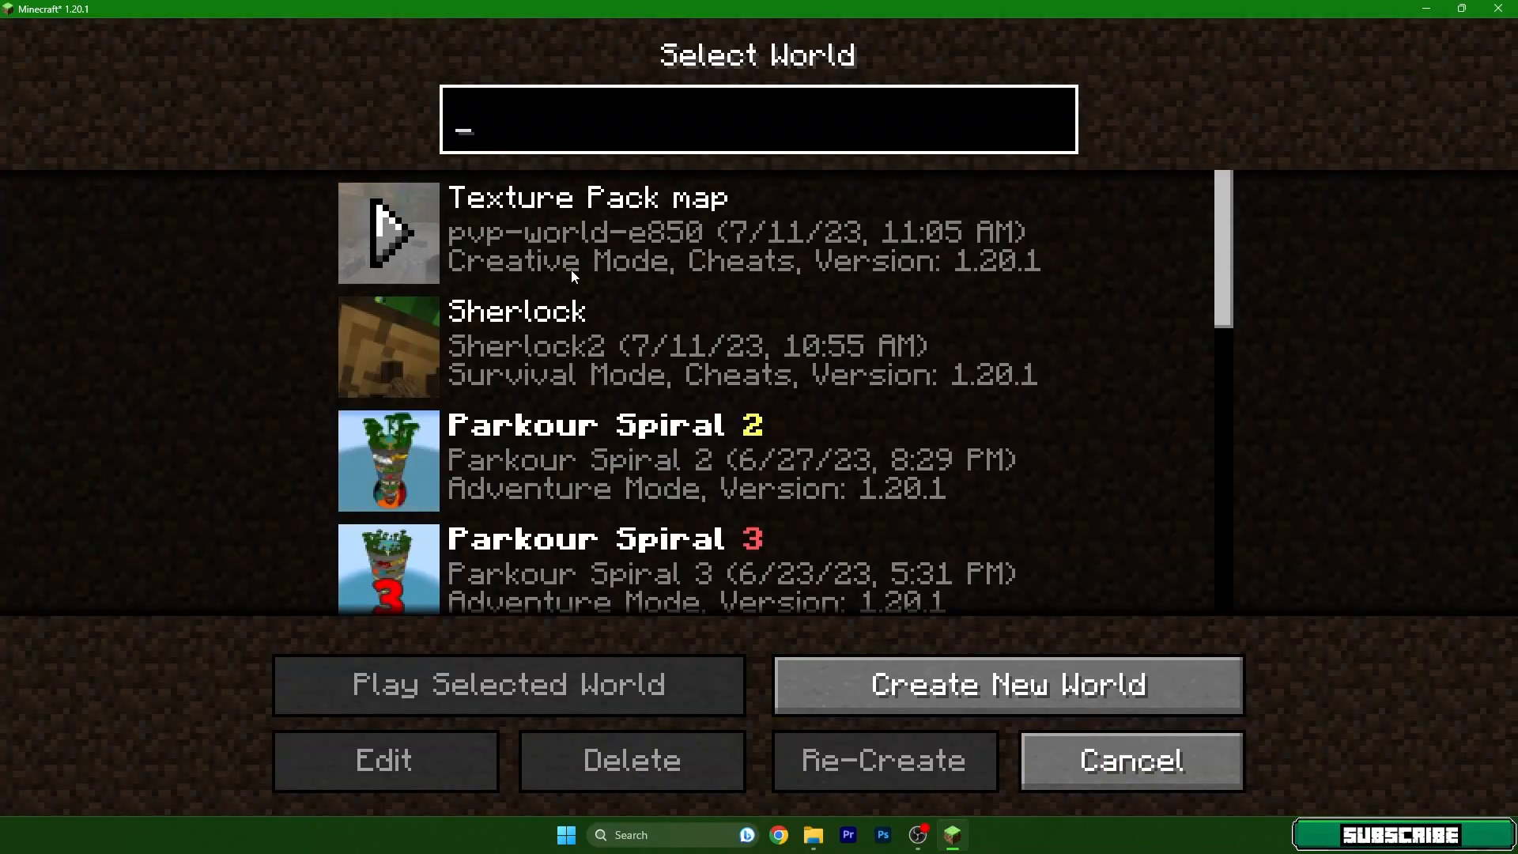